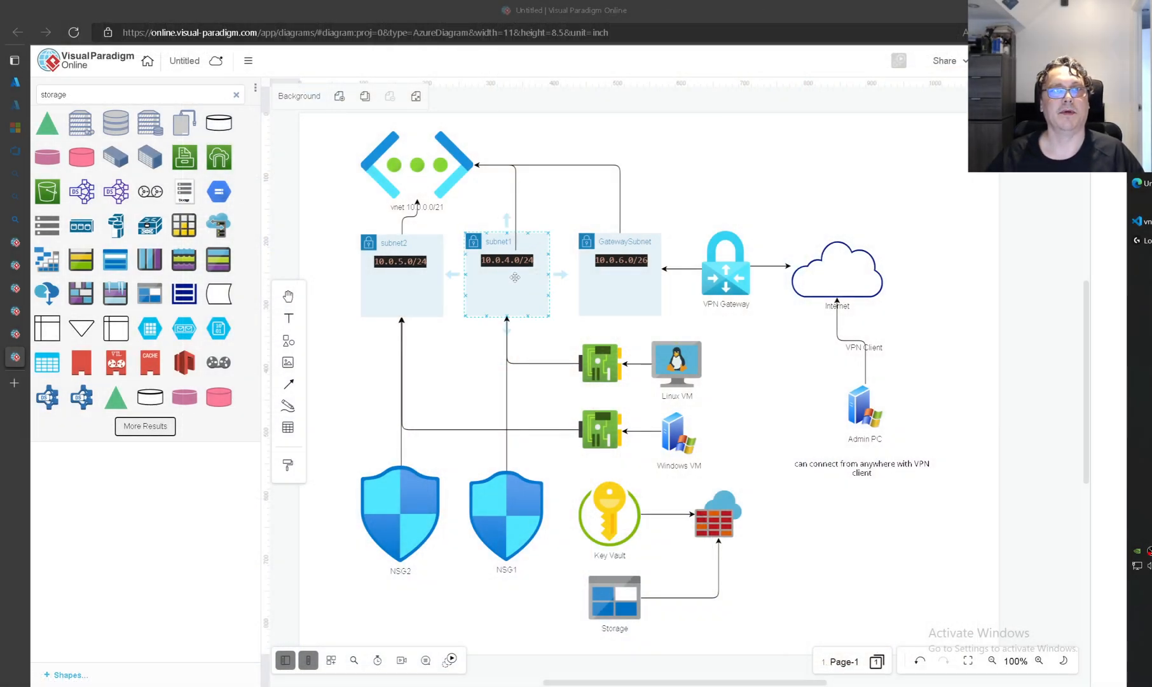
# Step: Select the vnet shape in the Azure network diagram, then return to vnet.bicep in VS Code
pyautogui.click(415, 164)
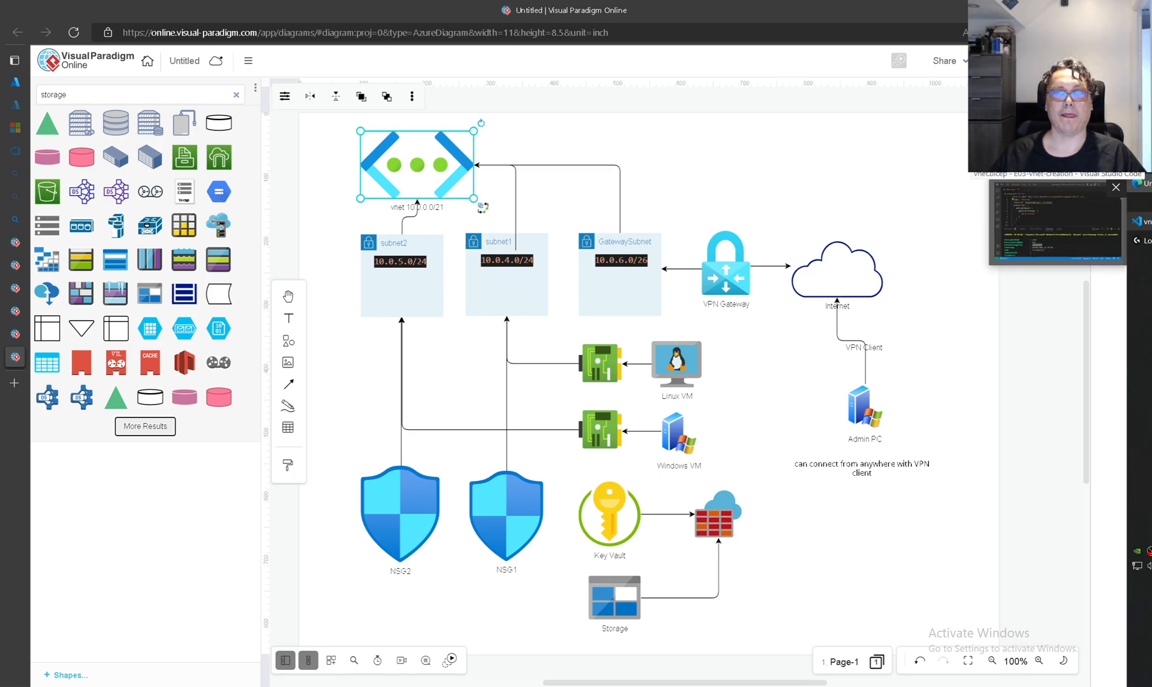
pyautogui.click(619, 275)
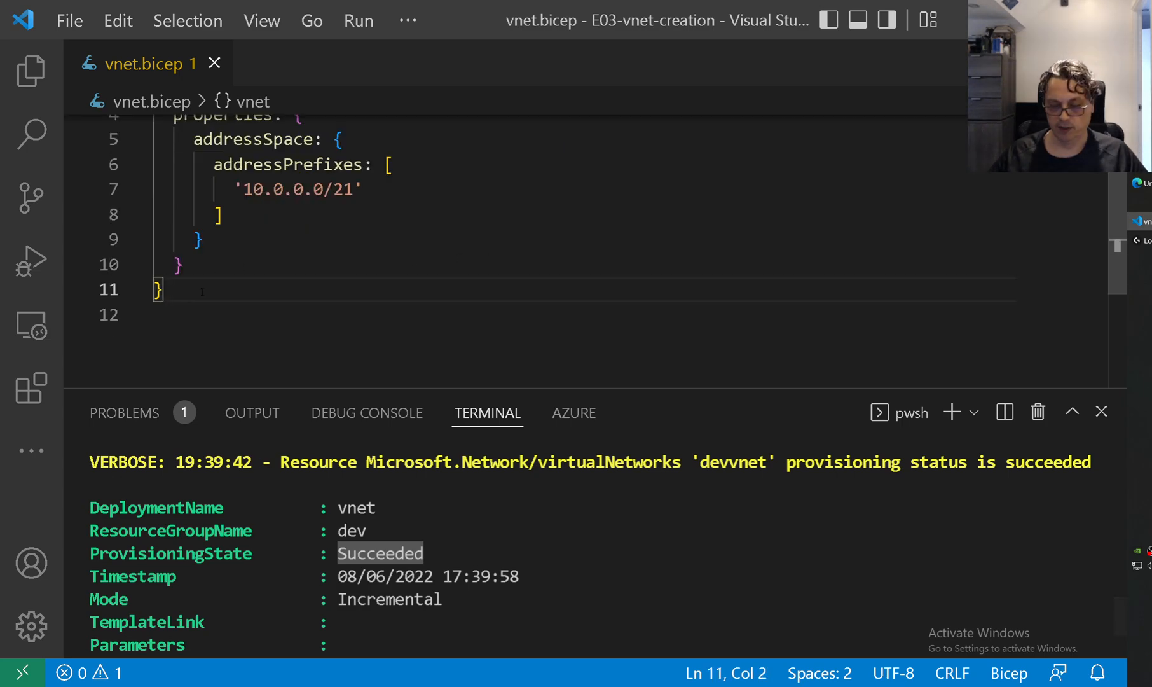
# Step: Declare resource subnet1 as Microsoft.Network/virtualNetworks/subnets@2021-08-01 with its required-properties body
pyautogui.press('Enter')
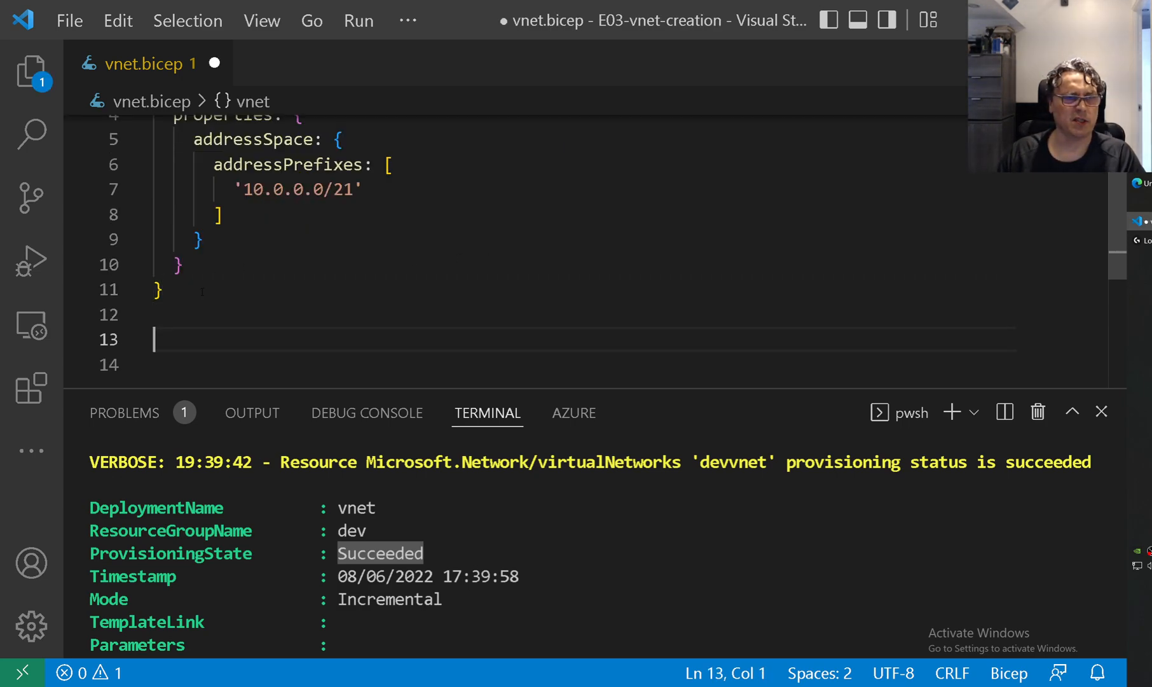
pyautogui.write('re')
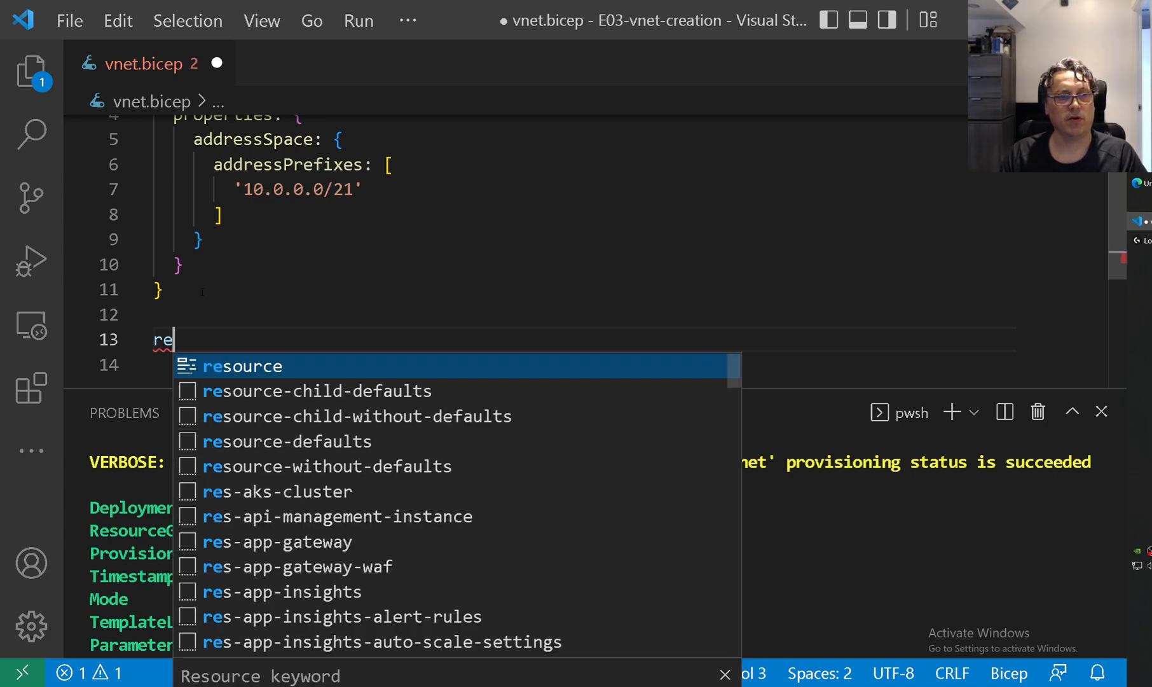
pyautogui.write('s')
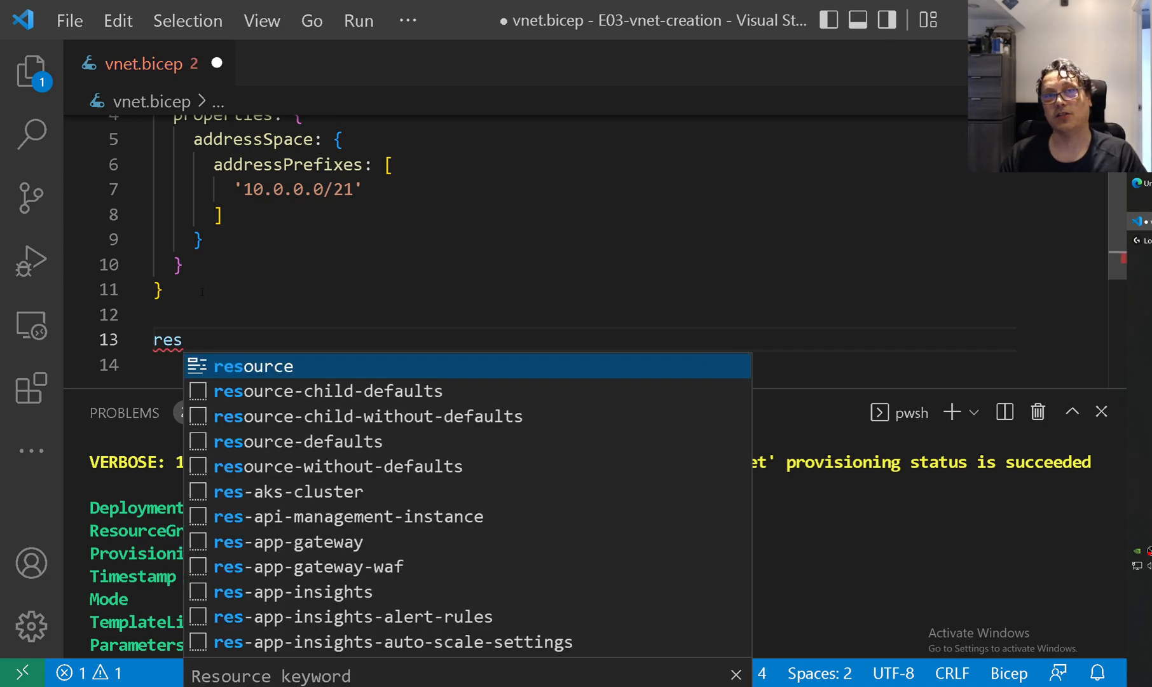
pyautogui.press('Tab')
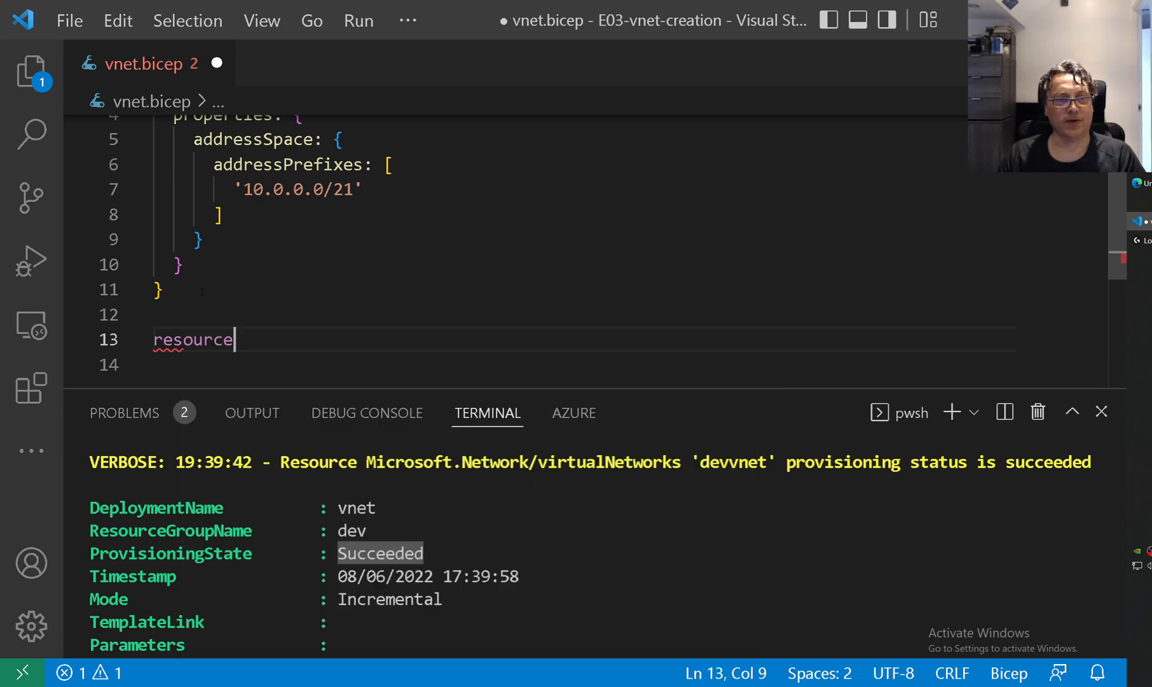
pyautogui.write('subnet1')
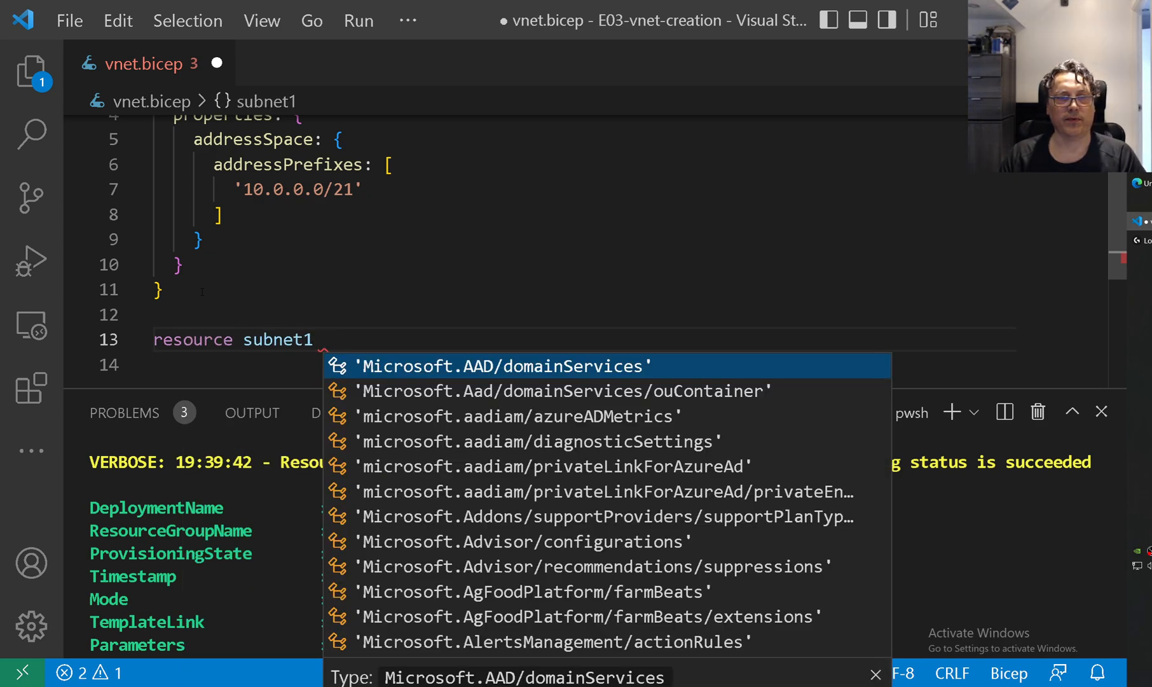
pyautogui.write('subnmet')
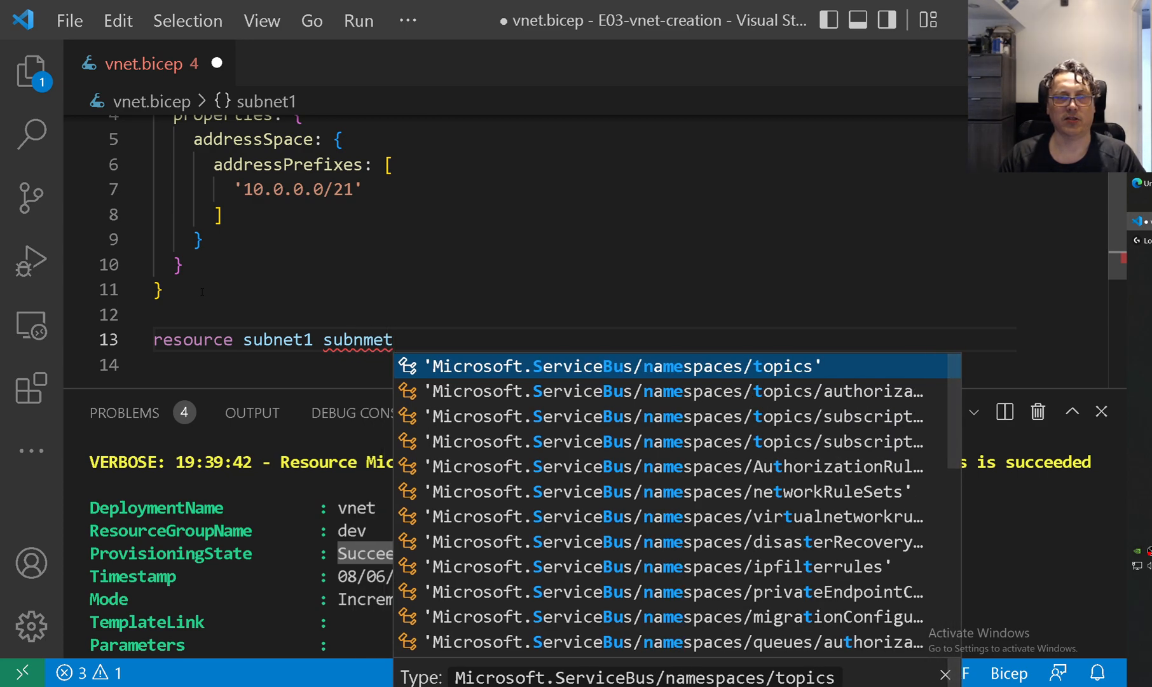
pyautogui.write("subnets@'")
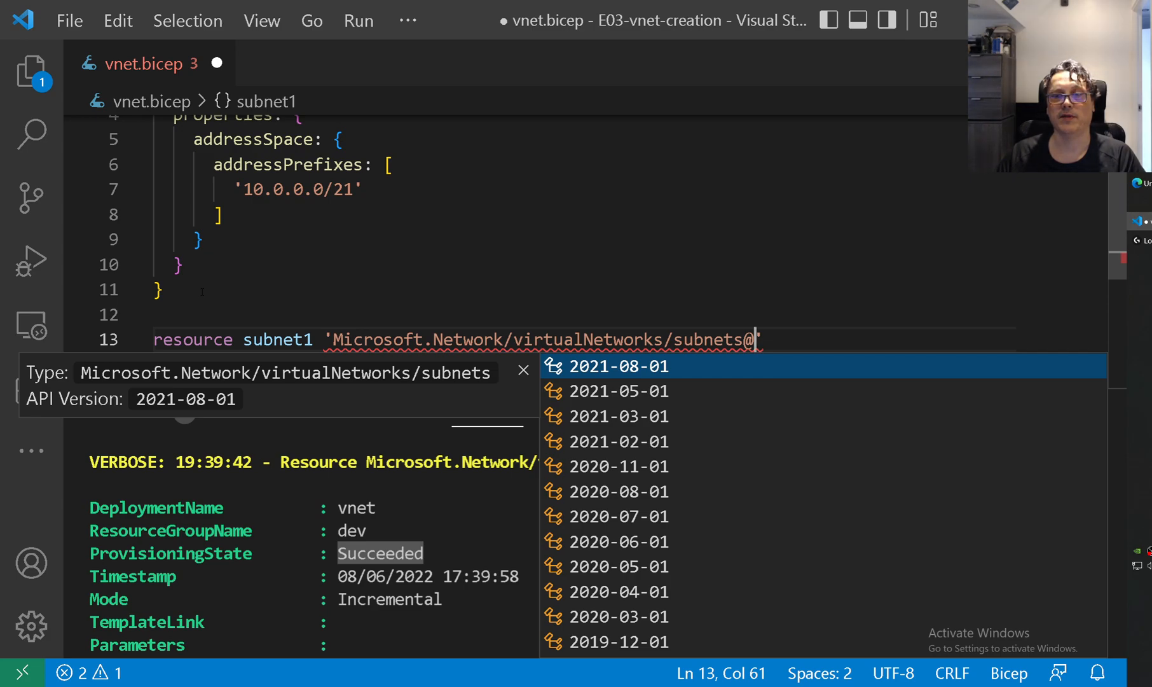
pyautogui.click(627, 365)
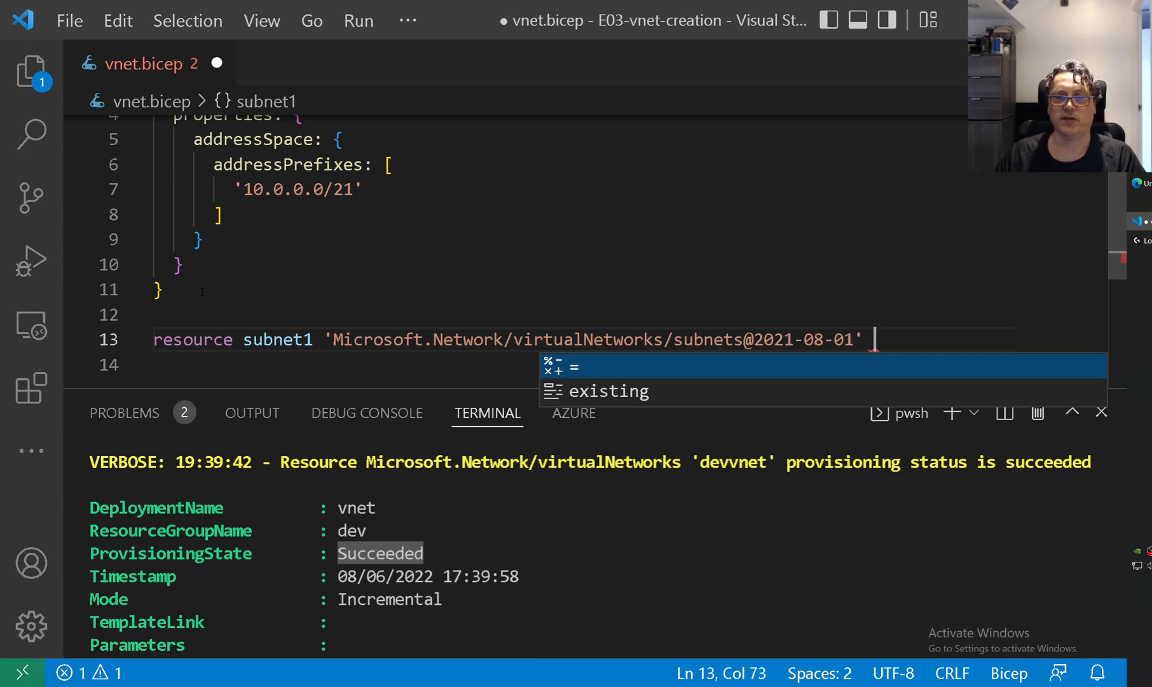
pyautogui.write('=')
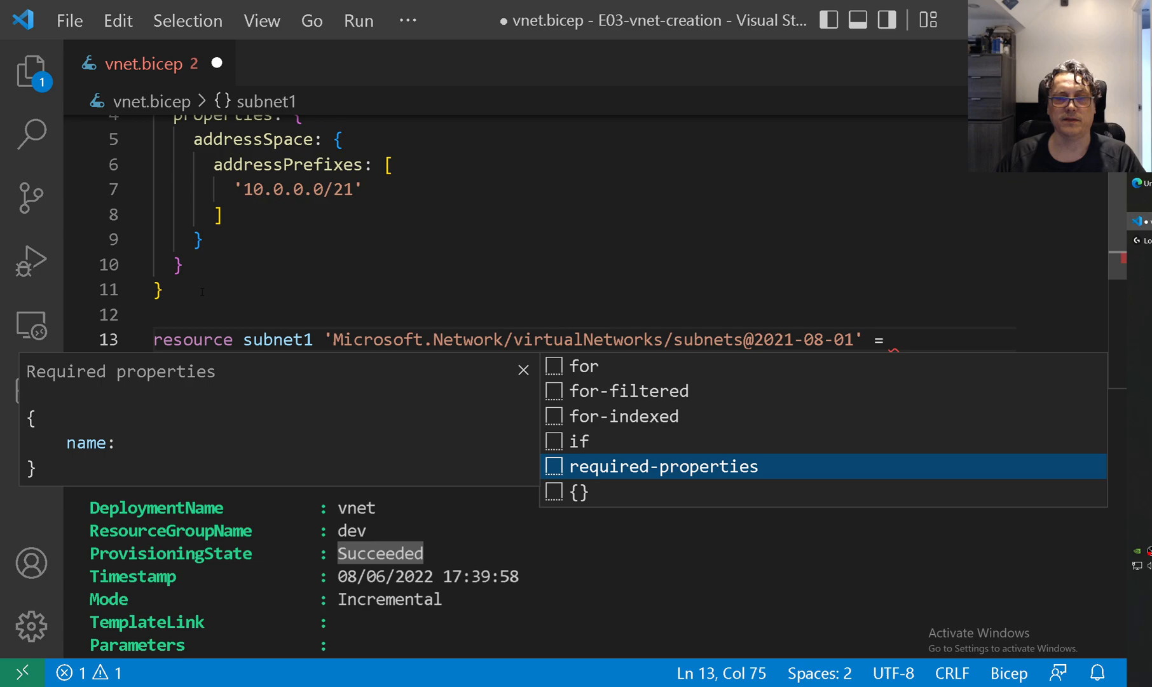
pyautogui.click(662, 466)
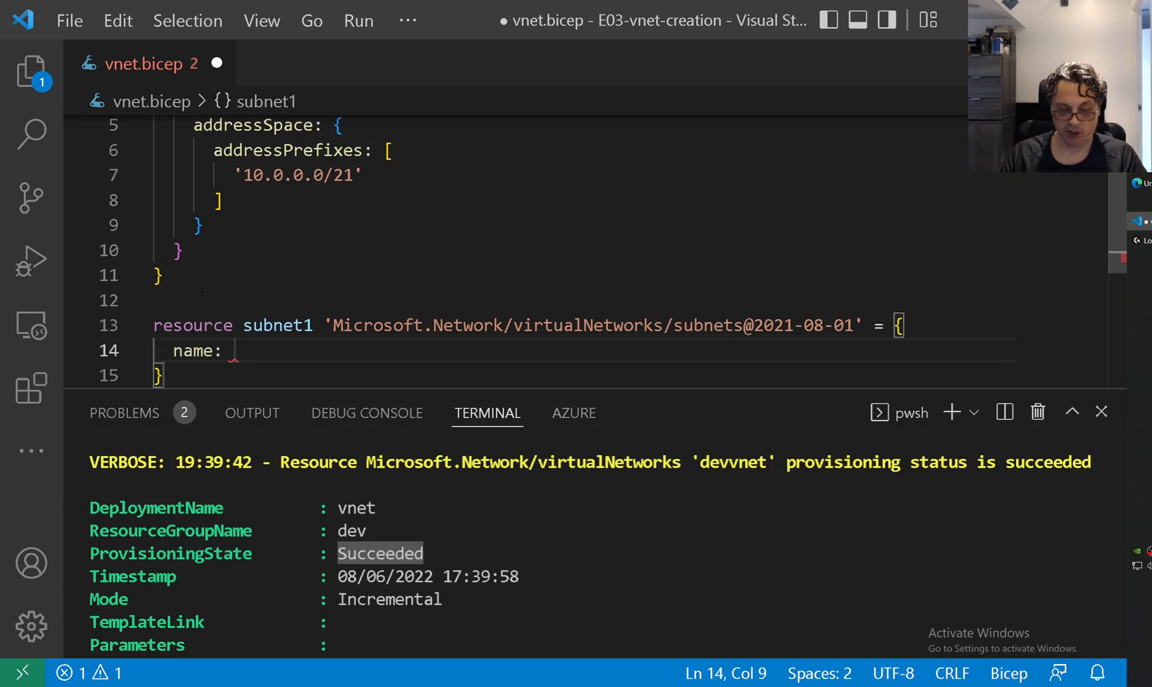
# Step: Name the subnet1 resource 'subnet1' and set parent: vnet
pyautogui.write("'sub'")
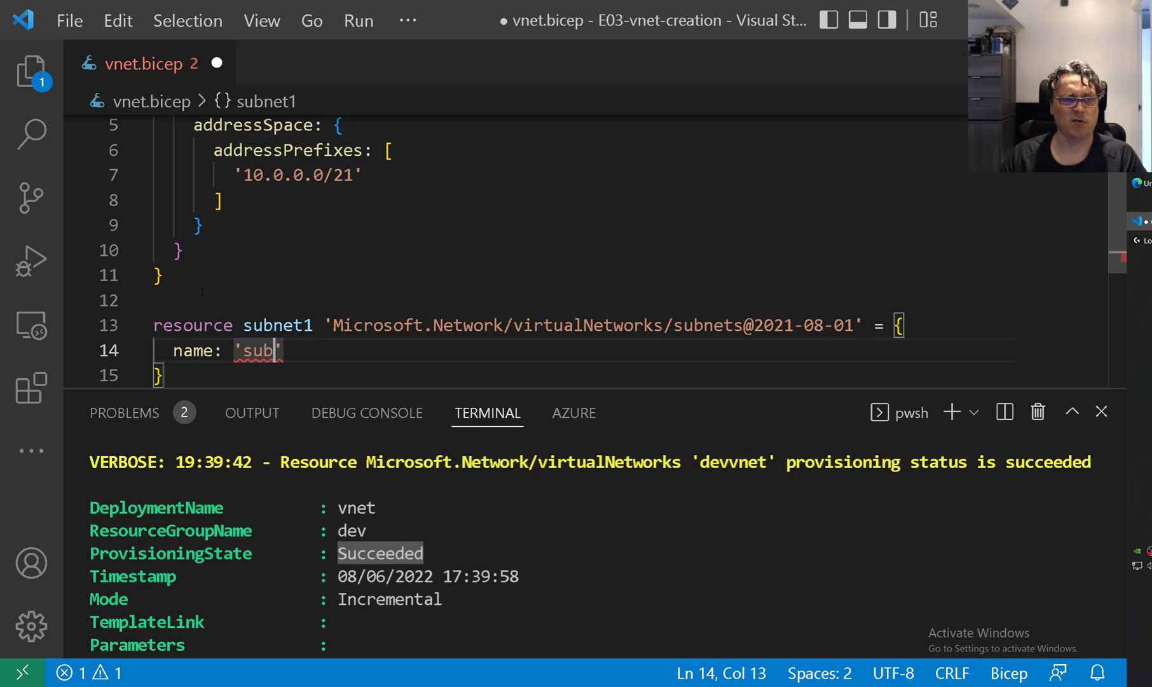
pyautogui.write('net1')
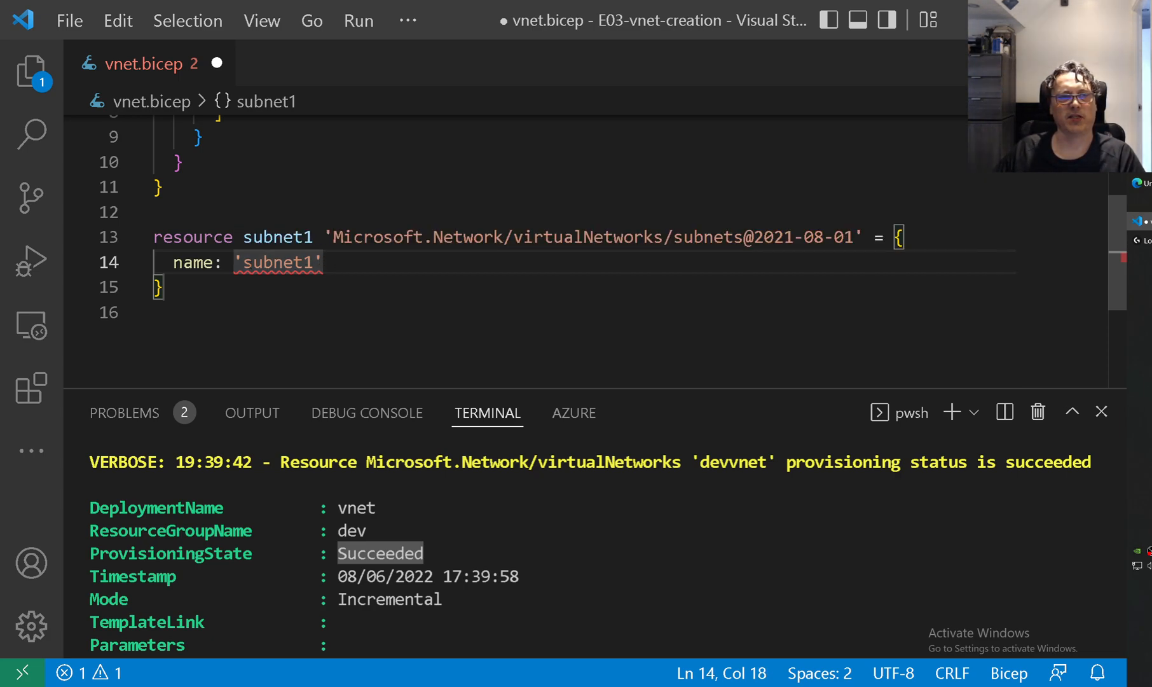
pyautogui.write('vnet')
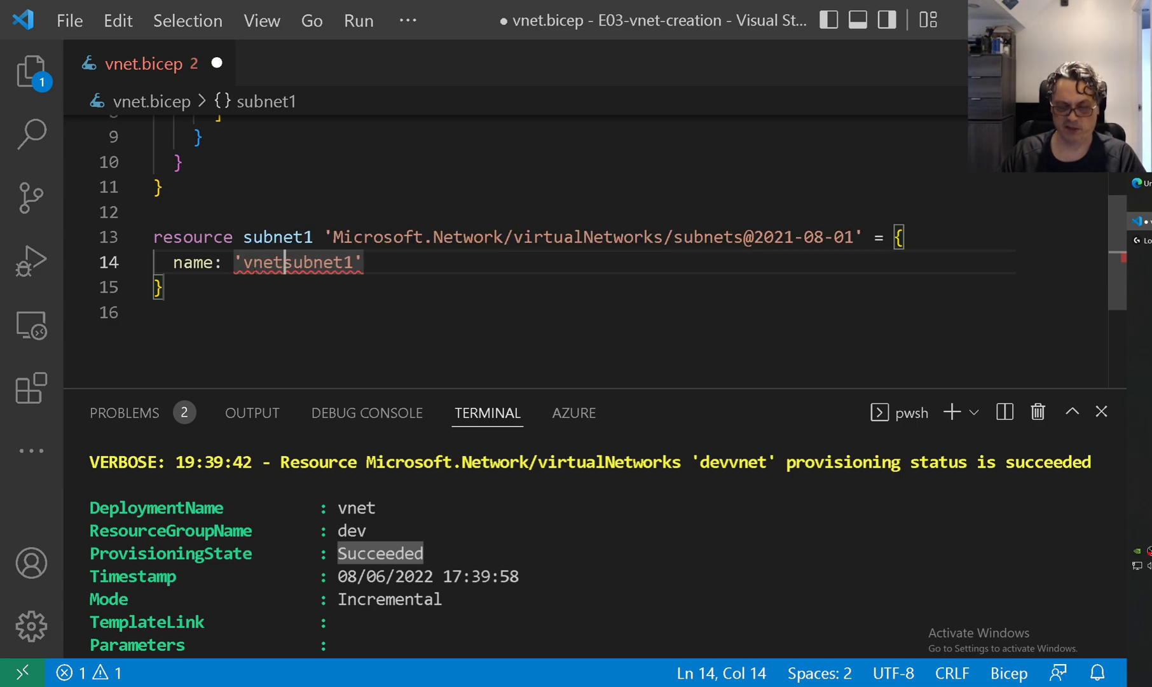
pyautogui.write('/')
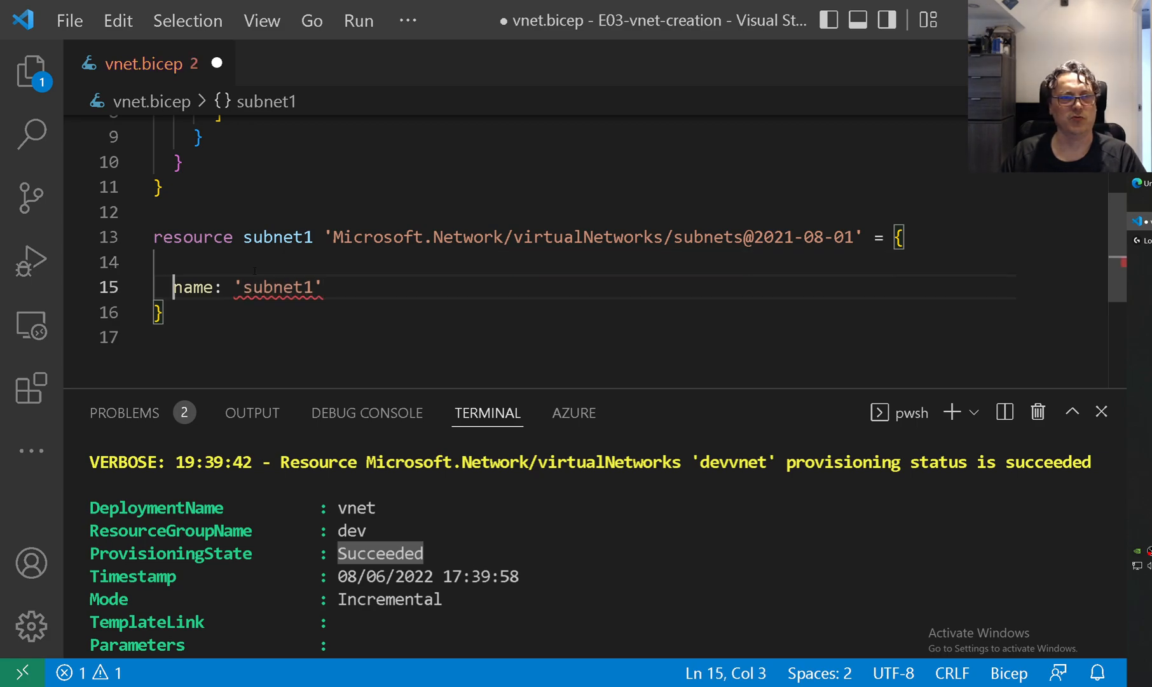
pyautogui.click(175, 262)
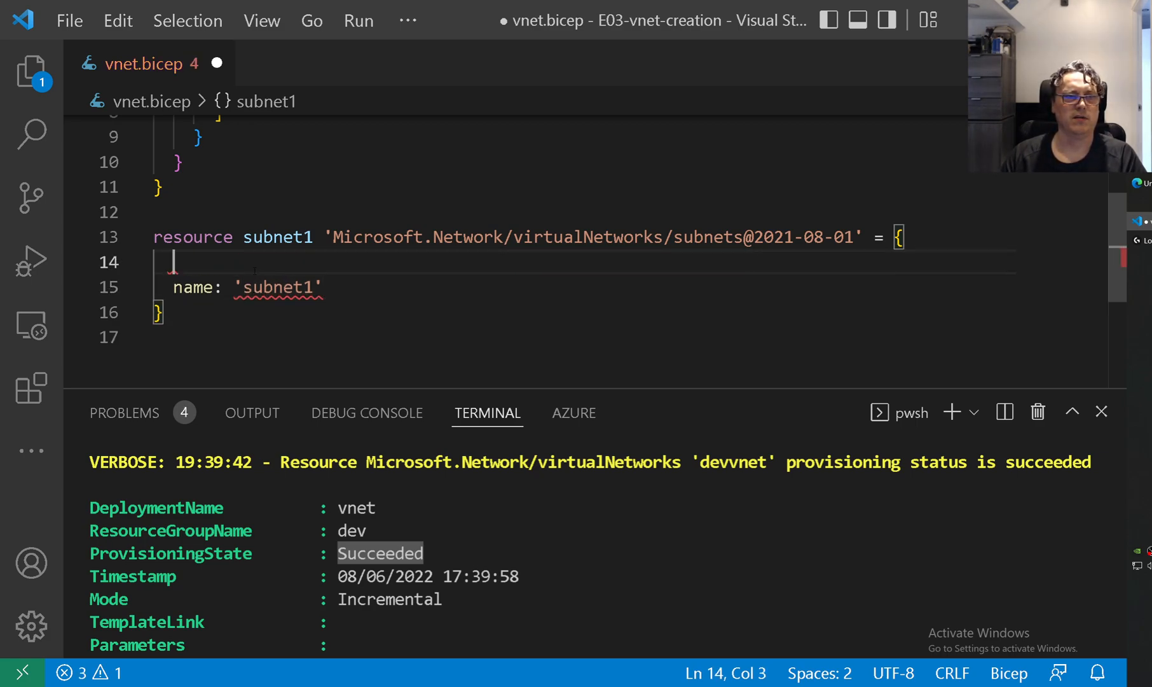
pyautogui.write('parent: vnet')
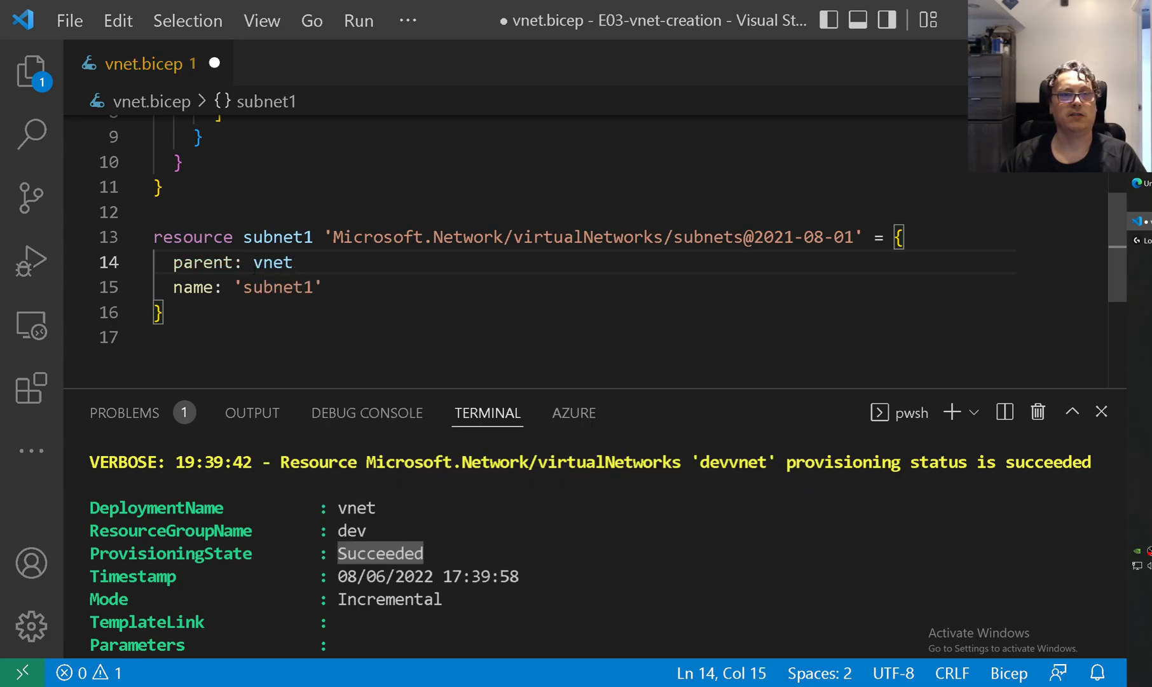
pyautogui.doubleClick(587, 237)
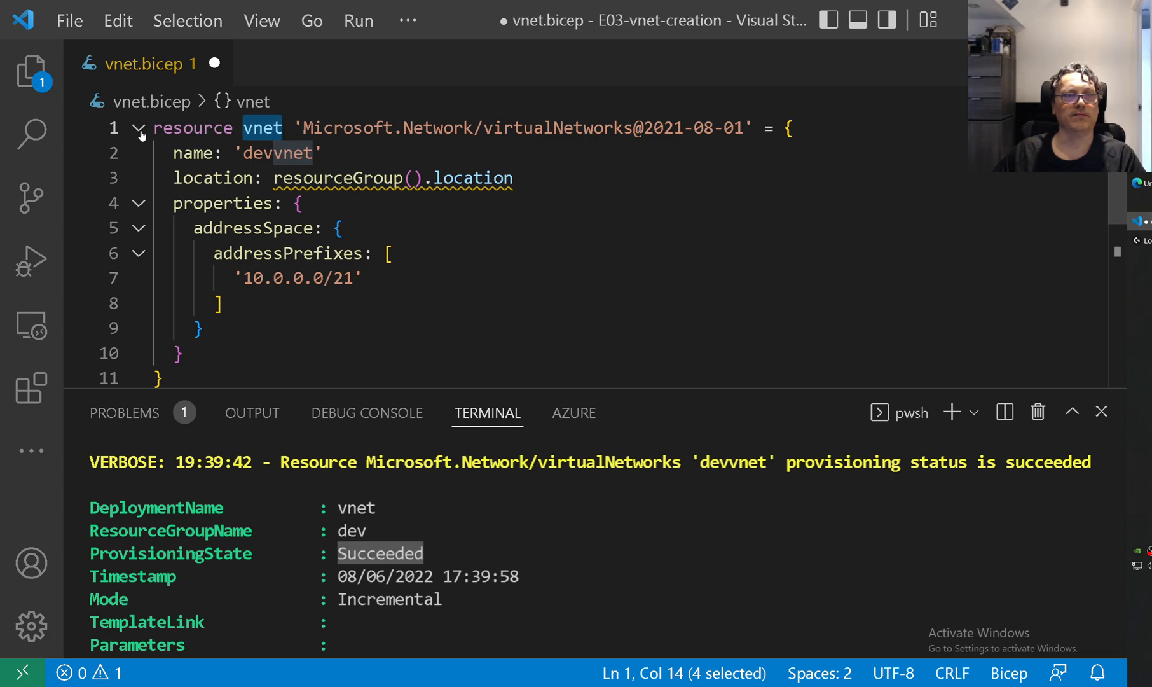
# Step: Collapse the vnet block and give subnet1 a properties block with addressPrefix '10.0.4.0/24'
pyautogui.click(137, 128)
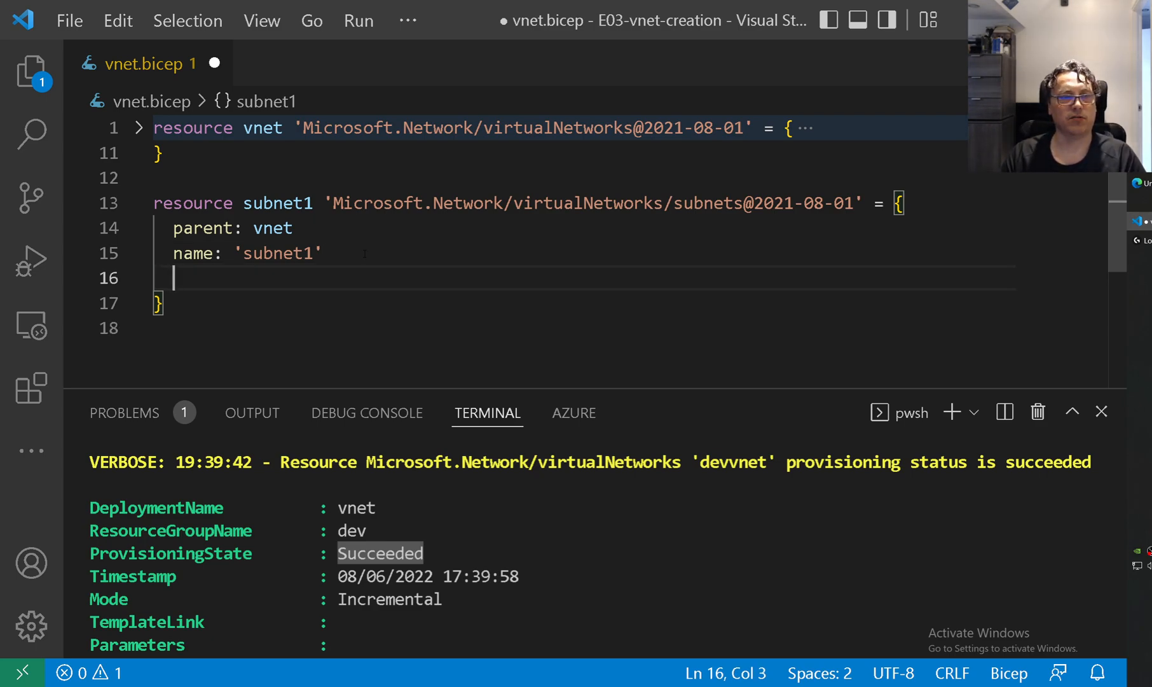
pyautogui.press('ctrl+space')
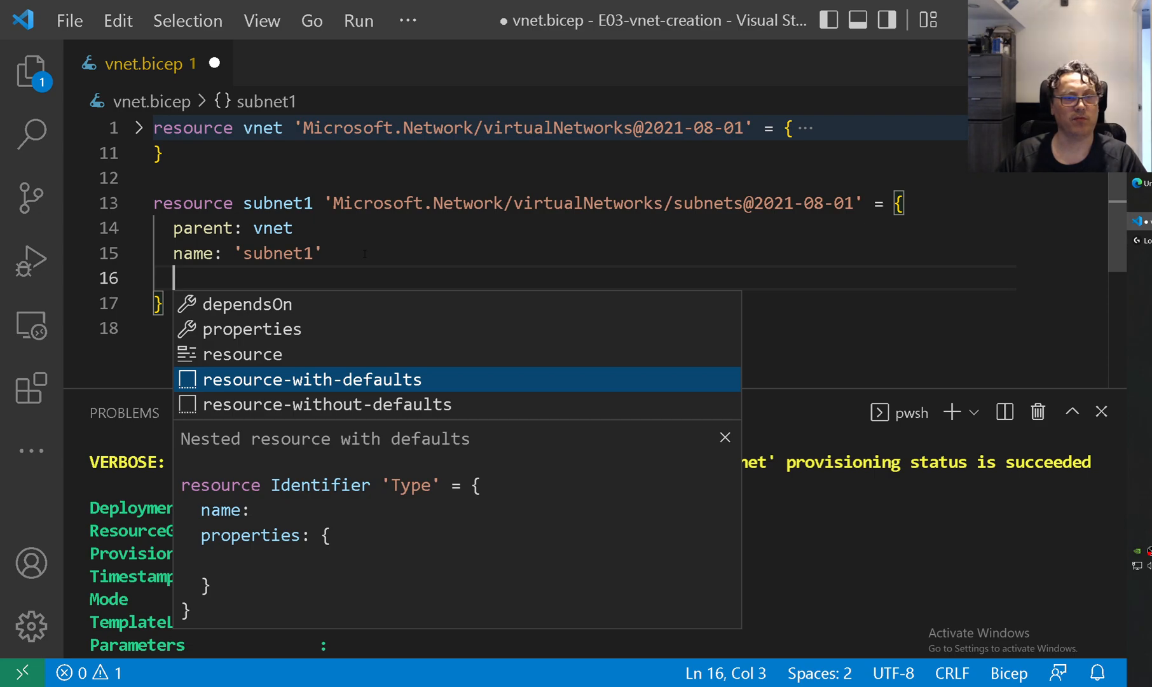
pyautogui.write('properties:')
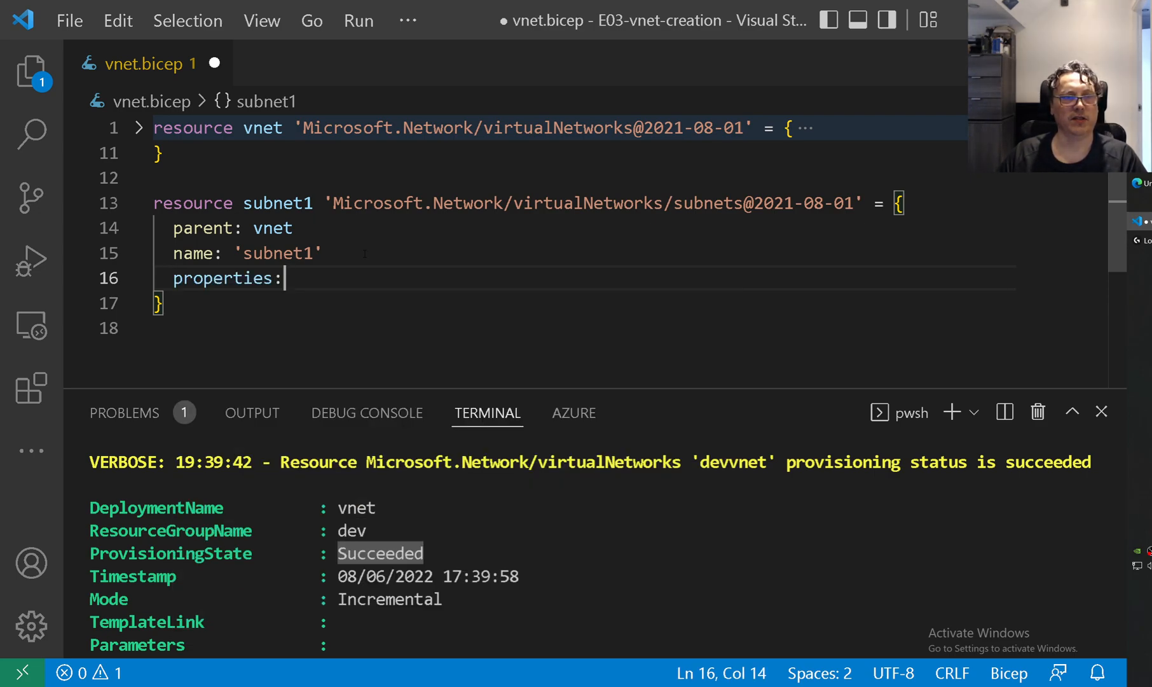
pyautogui.write('{')
pyautogui.write('addressPrefix:')
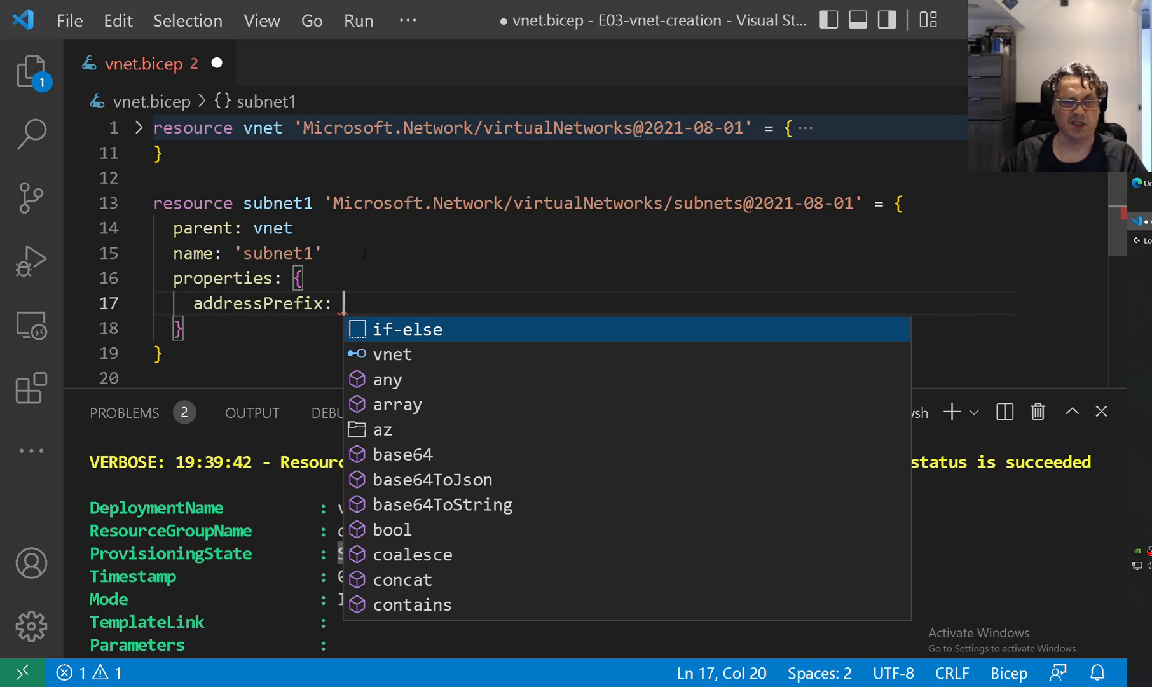
pyautogui.write("''")
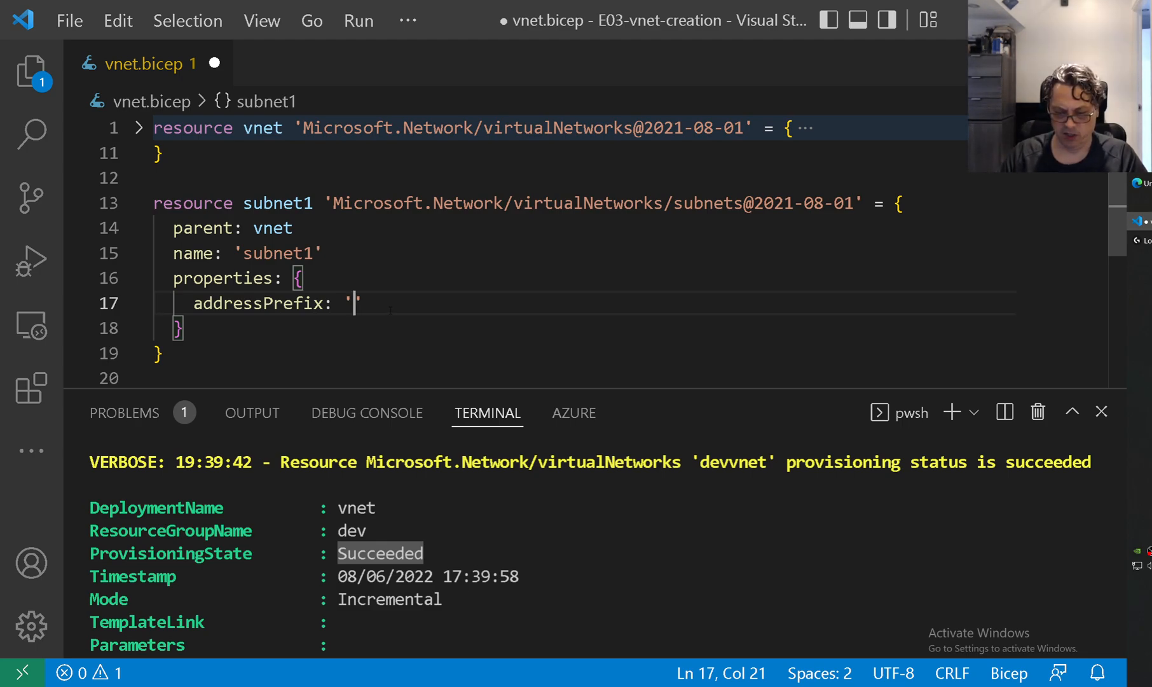
pyautogui.write('10.0.4.0')
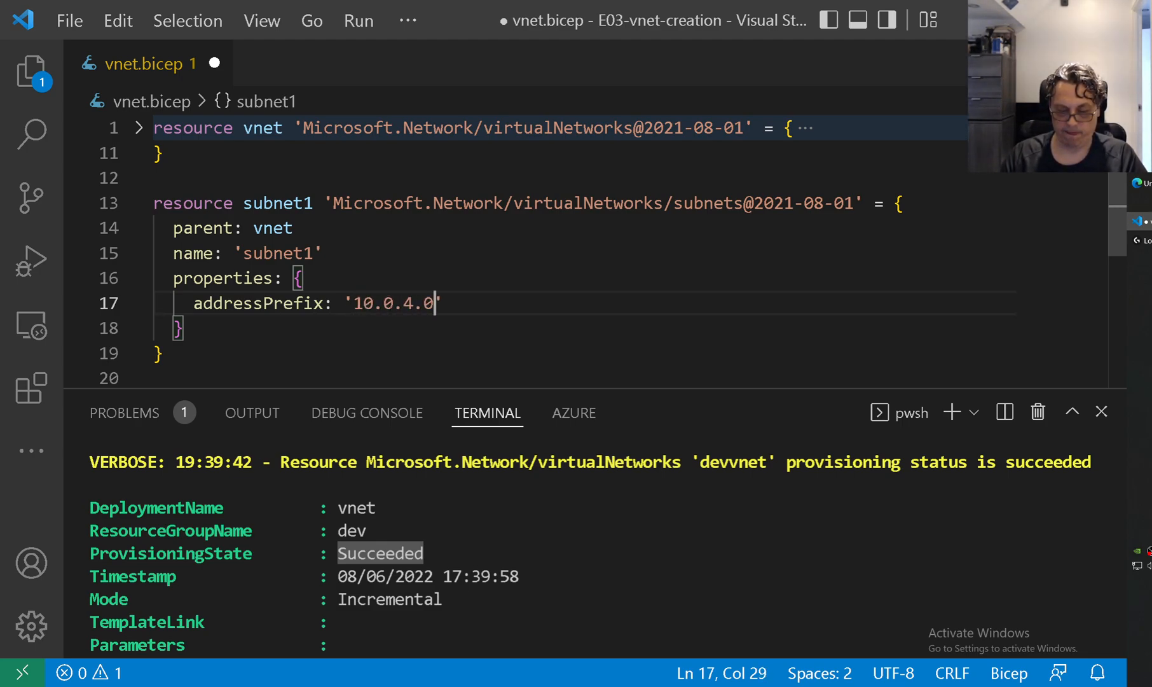
pyautogui.write('/24')
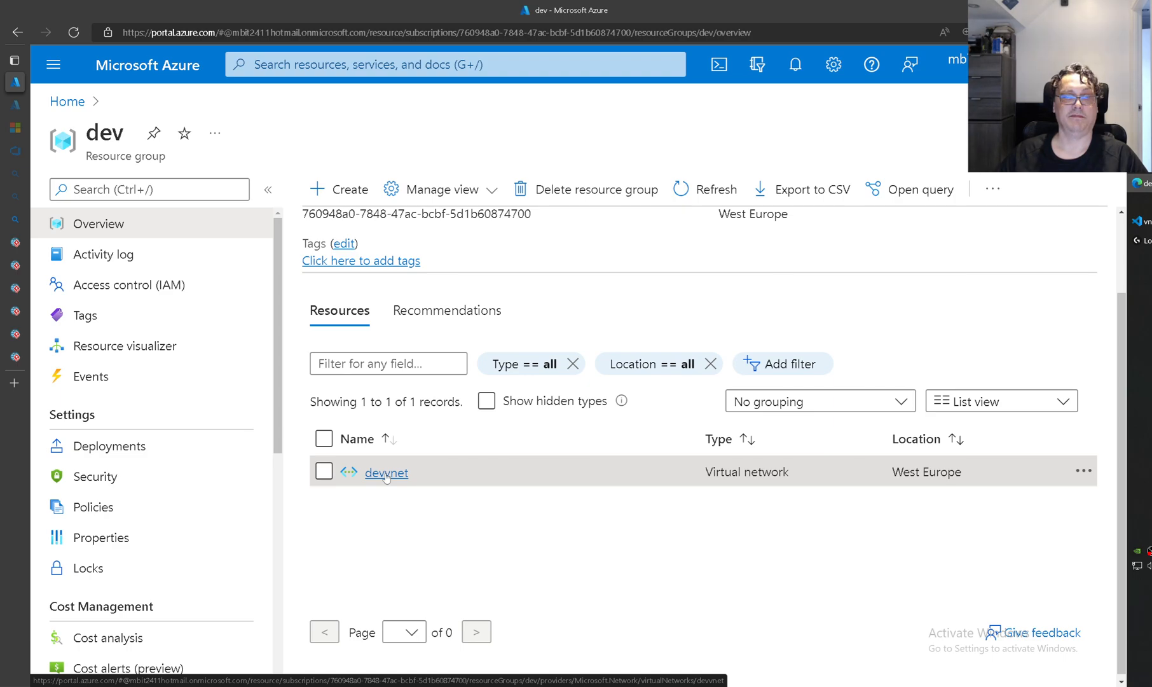
# Step: Open devvnet's Subnets page and check that subnet1 is listed at 10.0.4.0/24
pyautogui.click(385, 472)
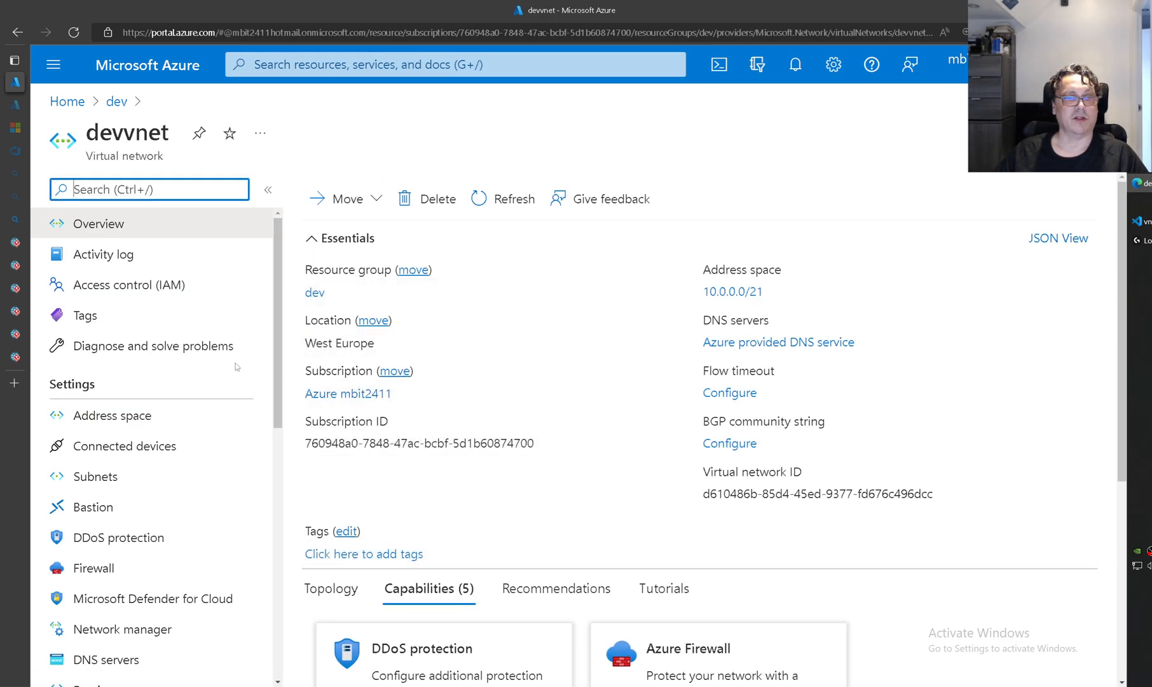
pyautogui.click(94, 476)
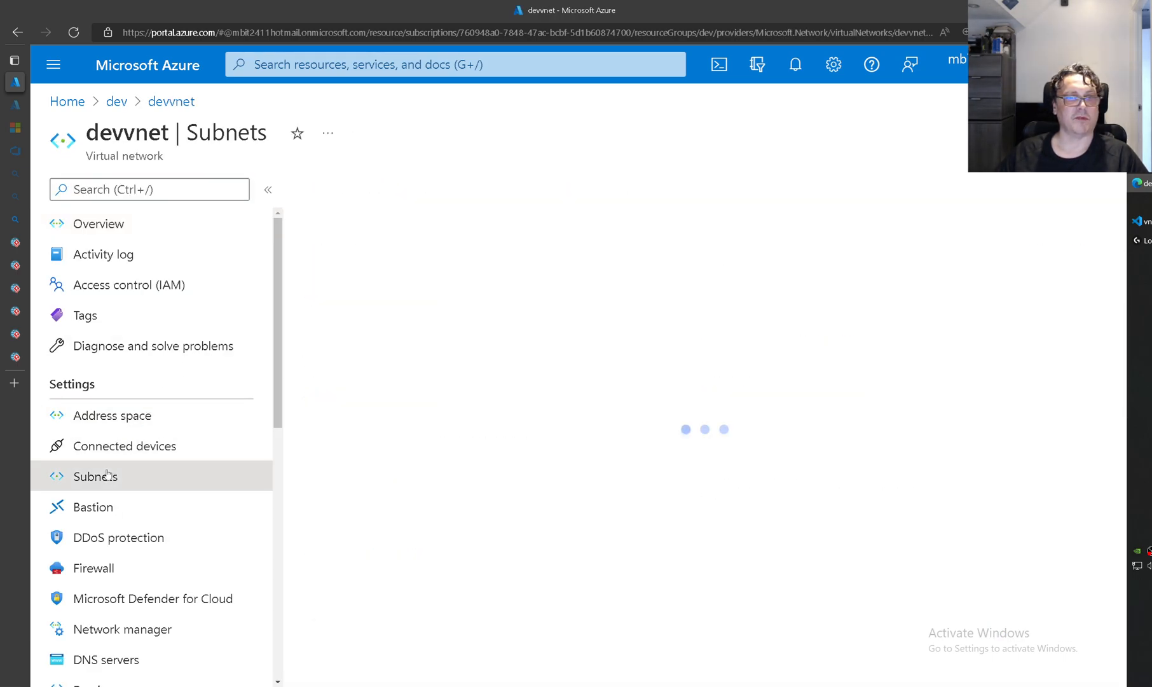
pyautogui.click(94, 475)
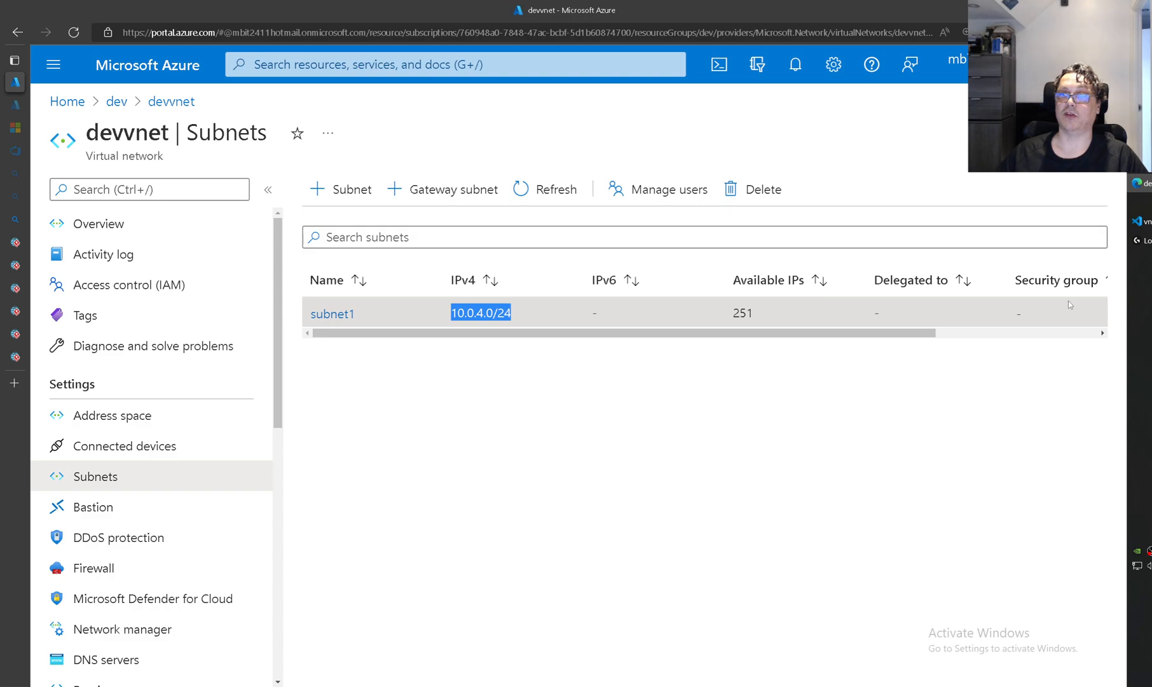
pyautogui.click(332, 314)
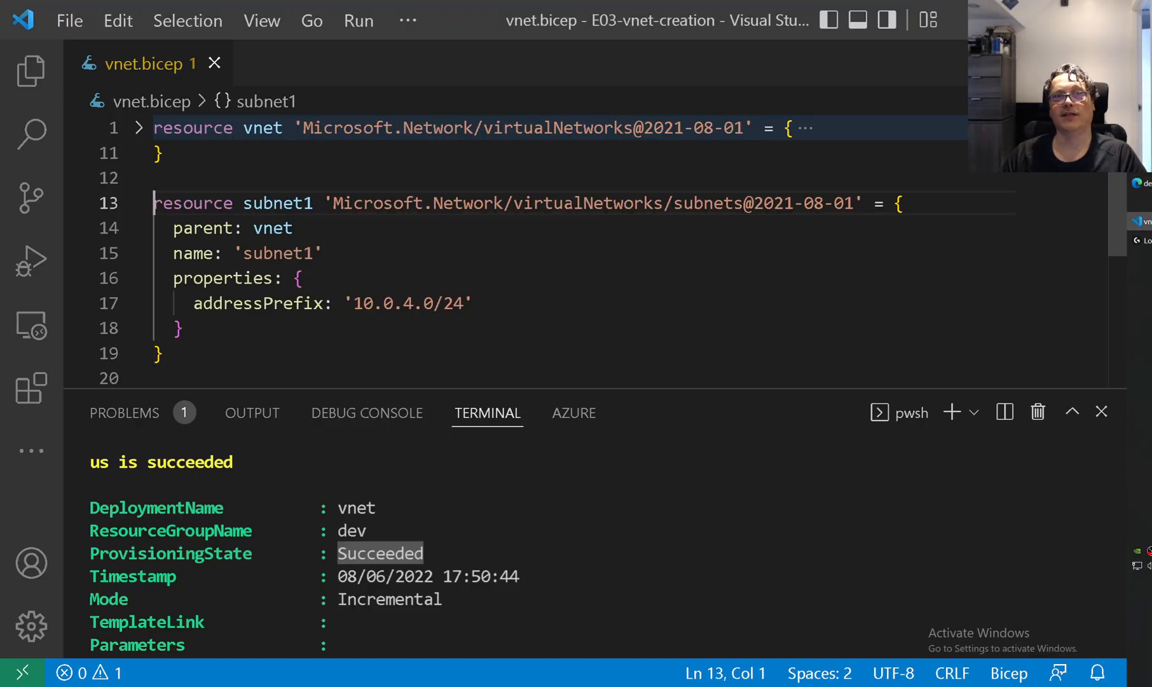
# Step: Copy subnet1 into subnet2 with prefix 10.0.5.0/24, redeploy, and confirm the Succeeded state
pyautogui.moveTo(154, 203); pyautogui.dragTo(166, 354)
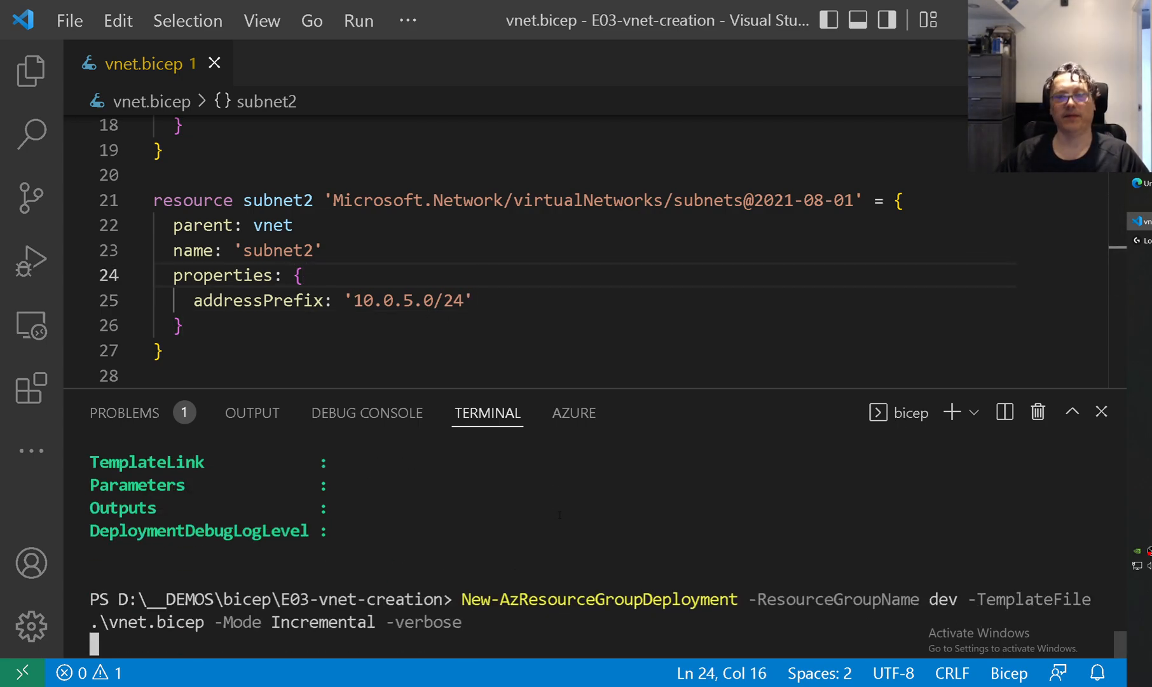
pyautogui.press('enter')
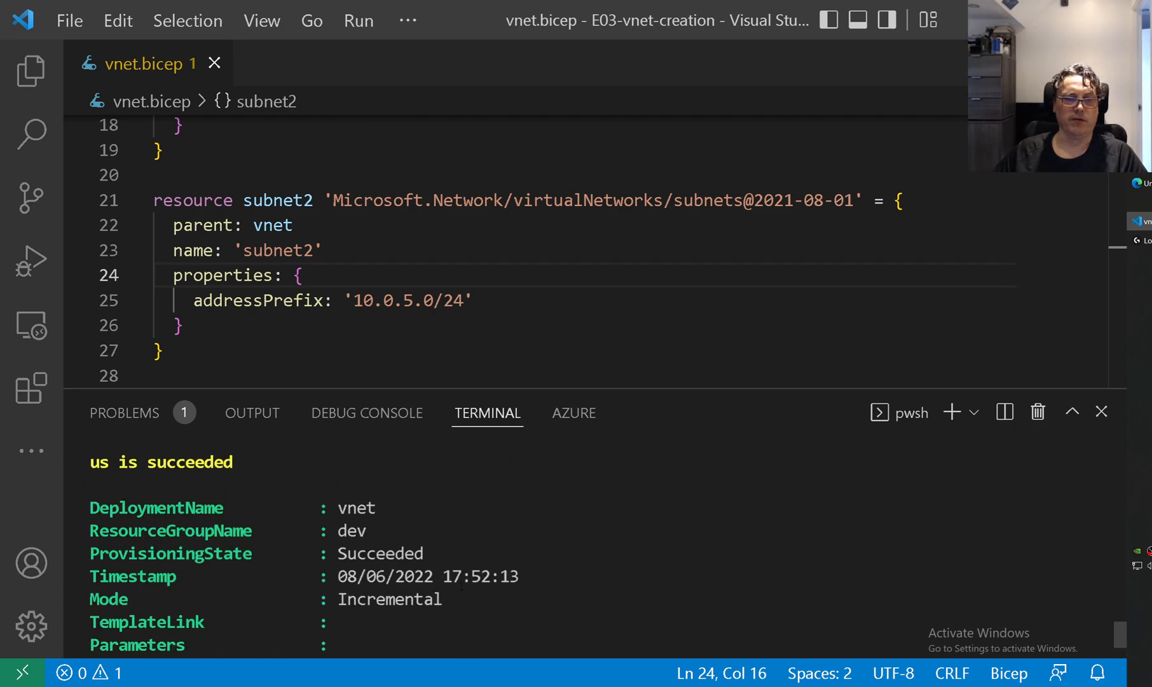
pyautogui.doubleClick(380, 553)
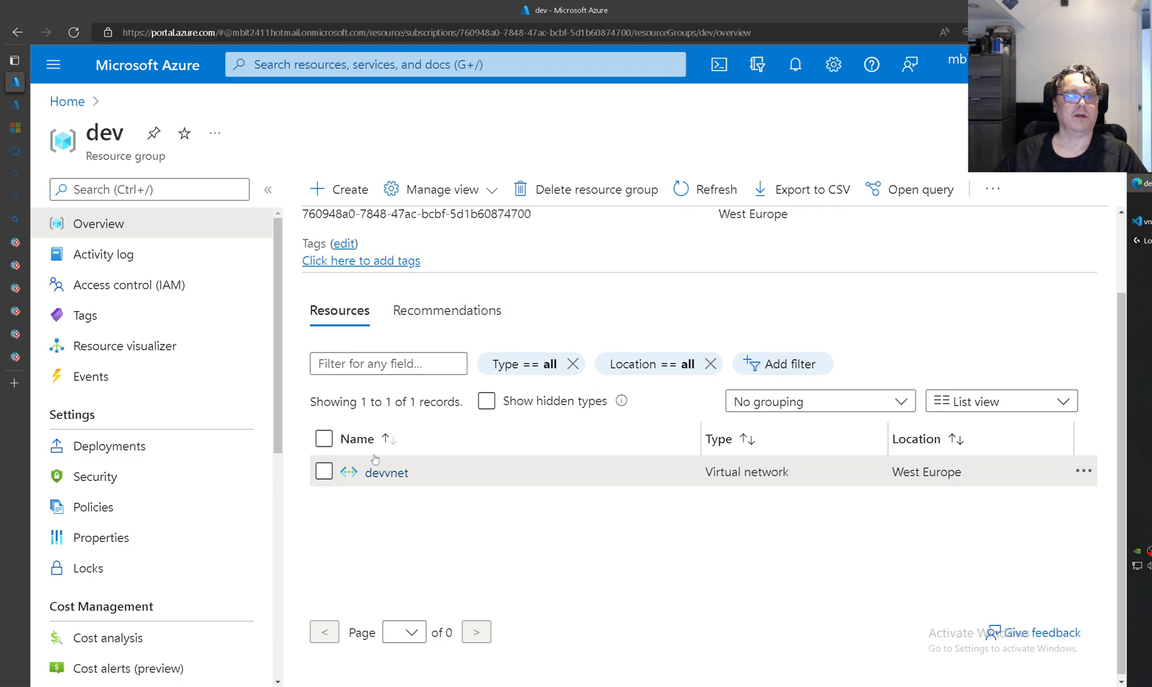
# Step: Open devvnet from the dev resource group and go to its Subnets list
pyautogui.click(387, 471)
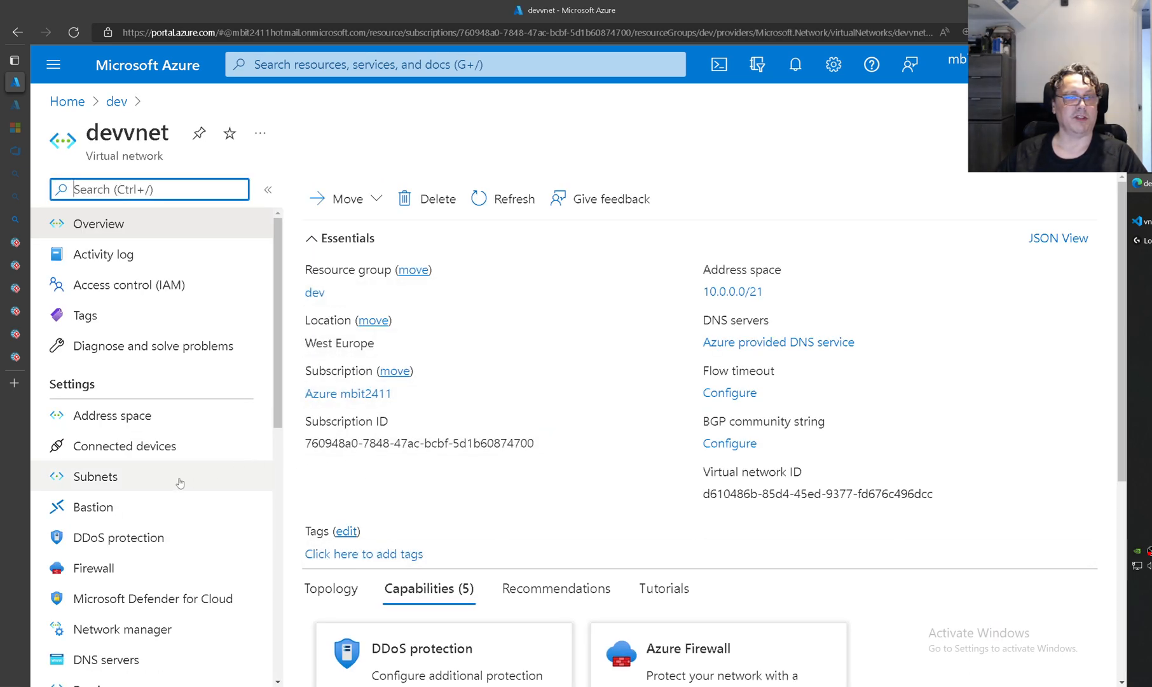
pyautogui.click(95, 476)
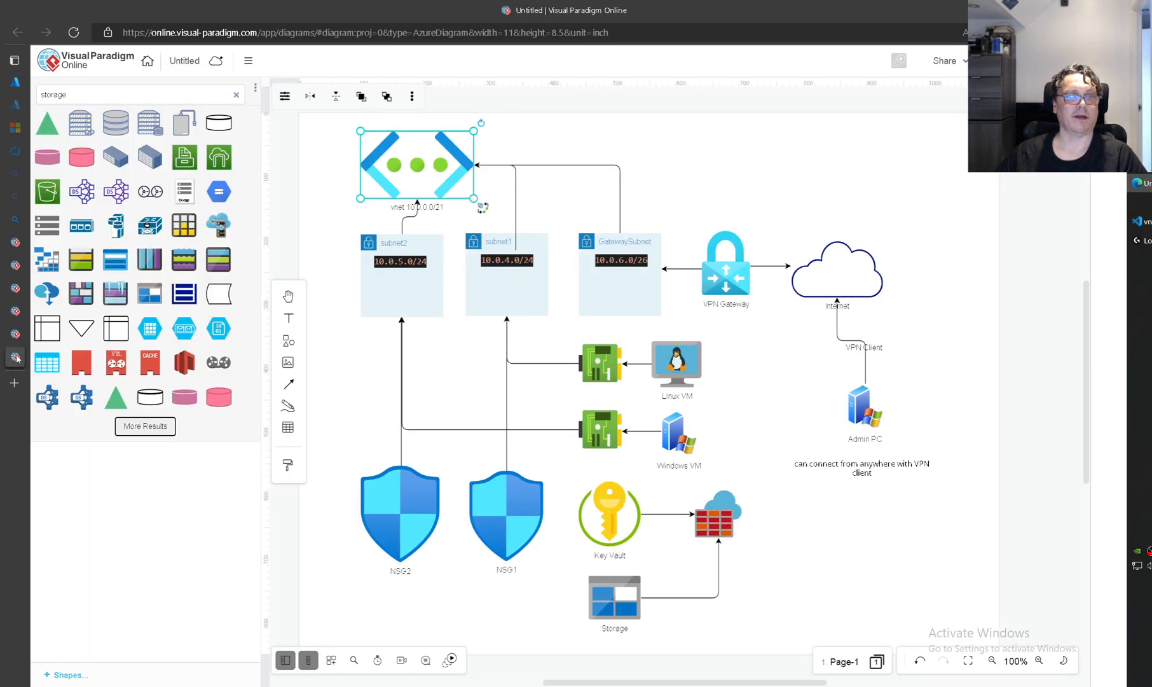
pyautogui.click(619, 276)
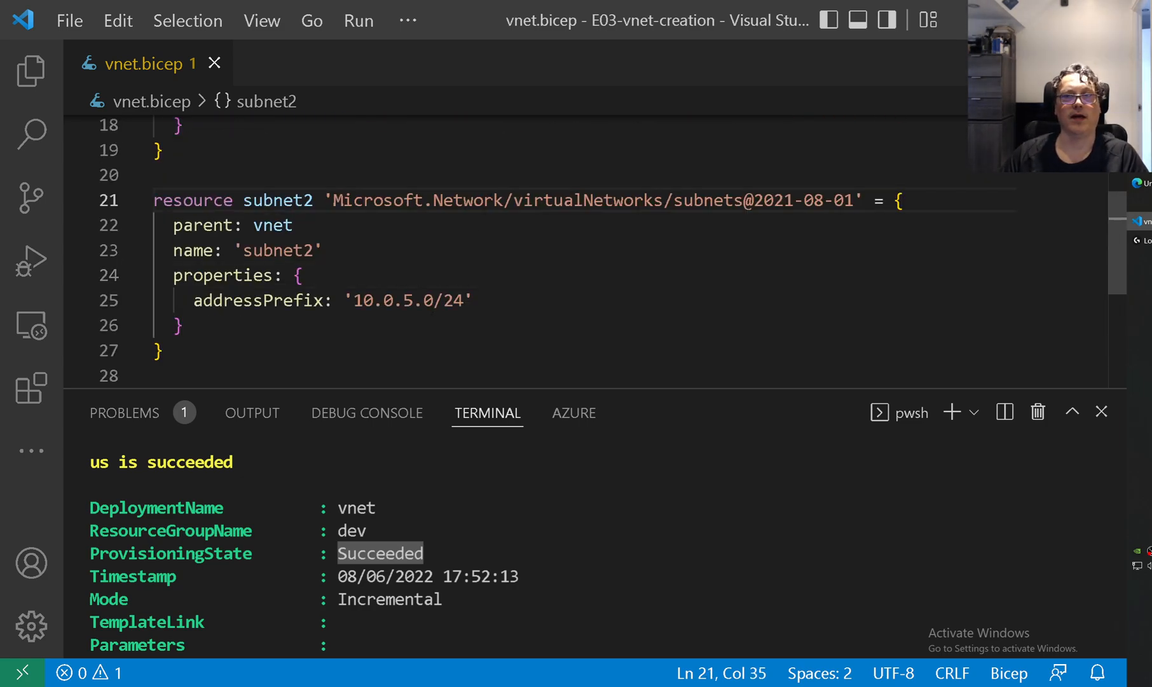
# Step: Duplicate the subnet2 block as gwsubnet, named 'GatewaySubnet', with a 10.0.6.0 prefix
pyautogui.moveTo(154, 199); pyautogui.dragTo(162, 351)
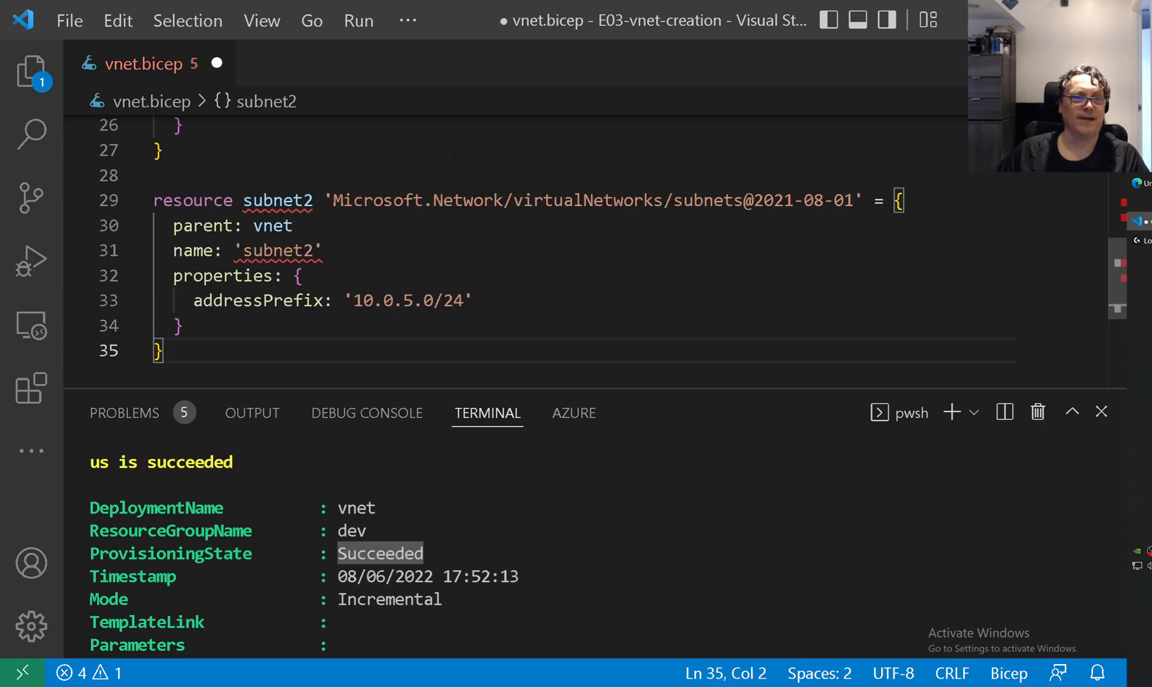
pyautogui.write('g')
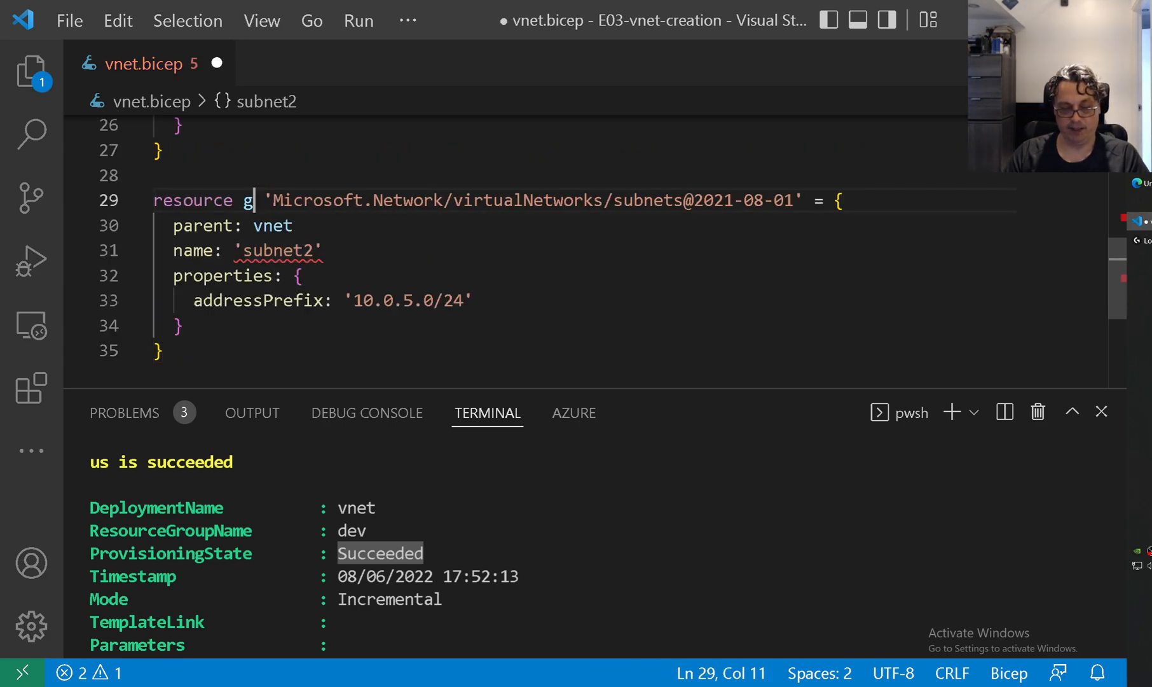
pyautogui.write('wsubnet')
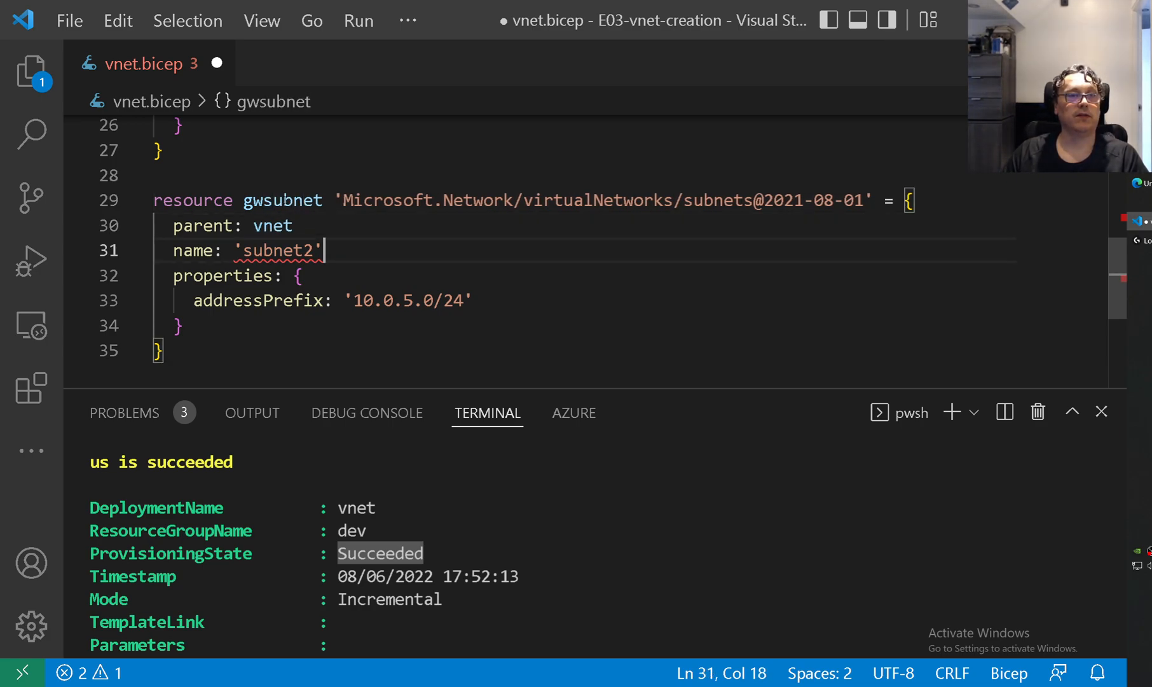
pyautogui.doubleClick(278, 251)
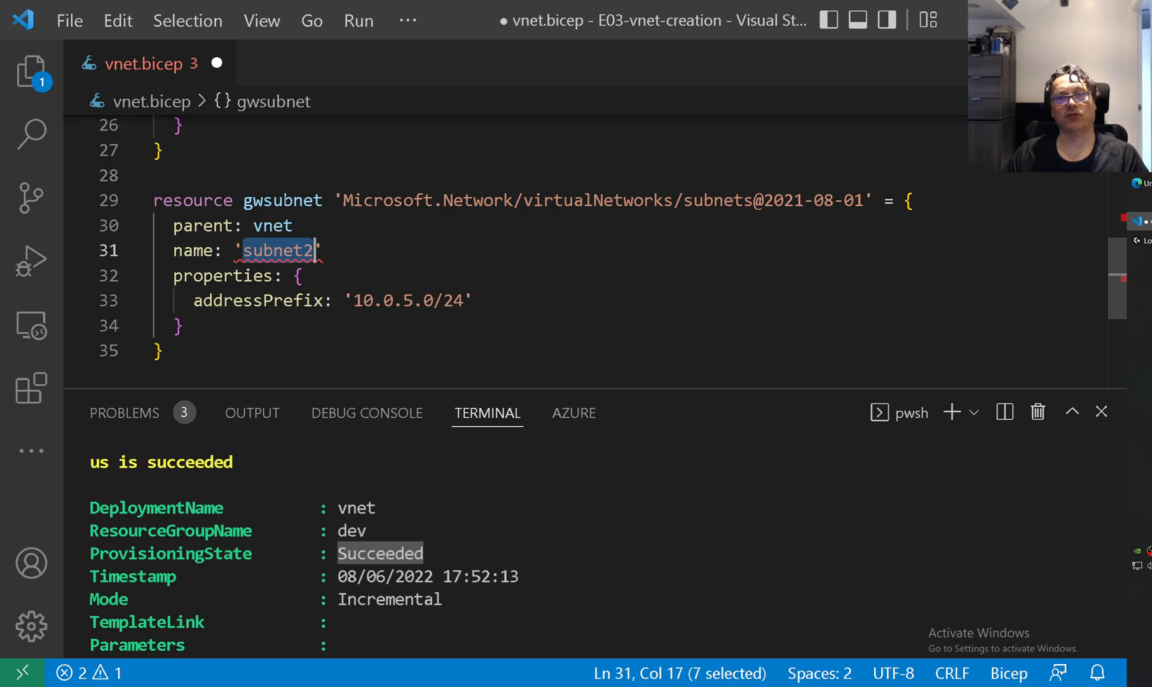
pyautogui.write('Ga')
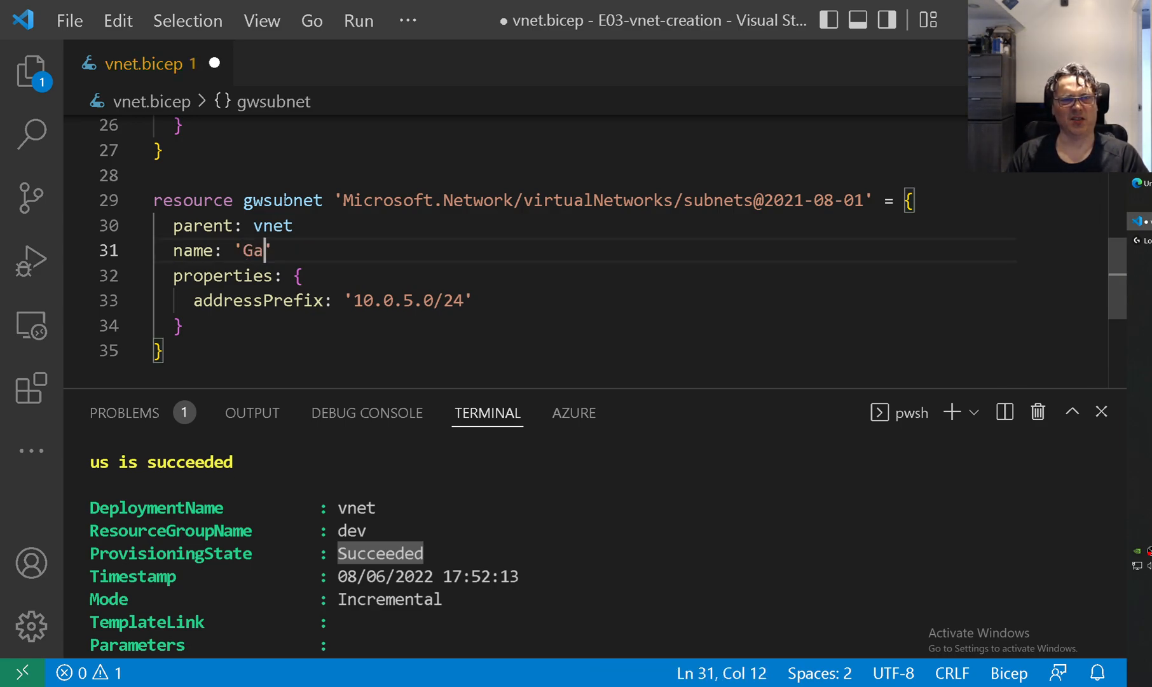
pyautogui.write('tewa')
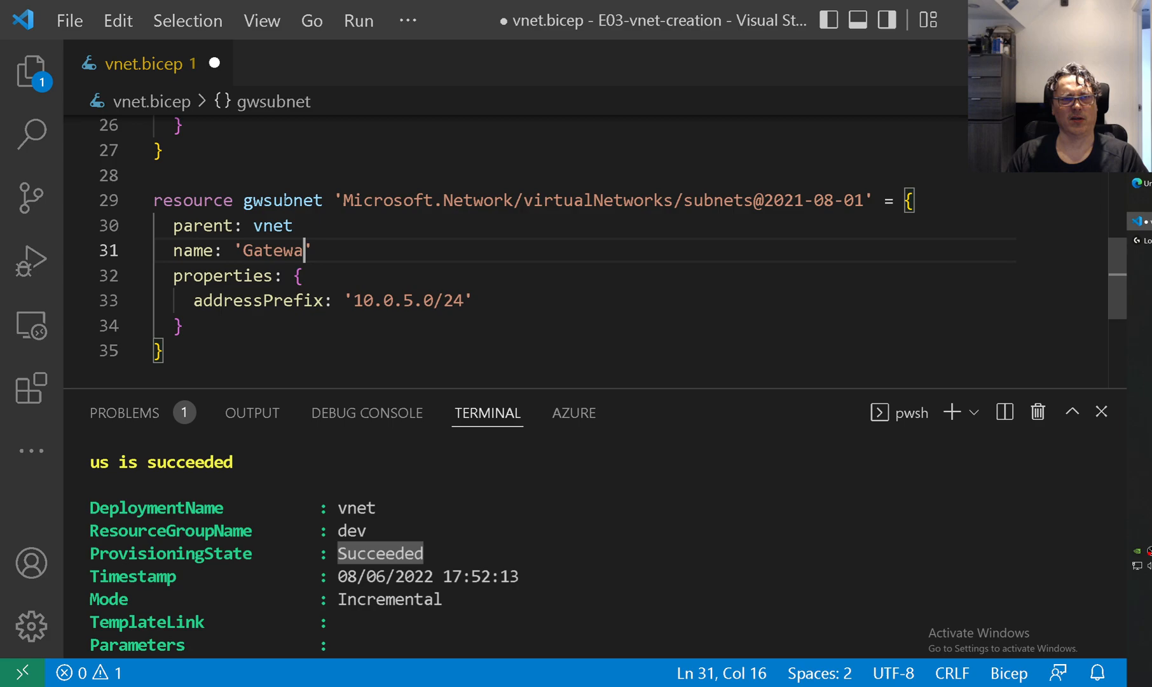
pyautogui.write('ySubnet')
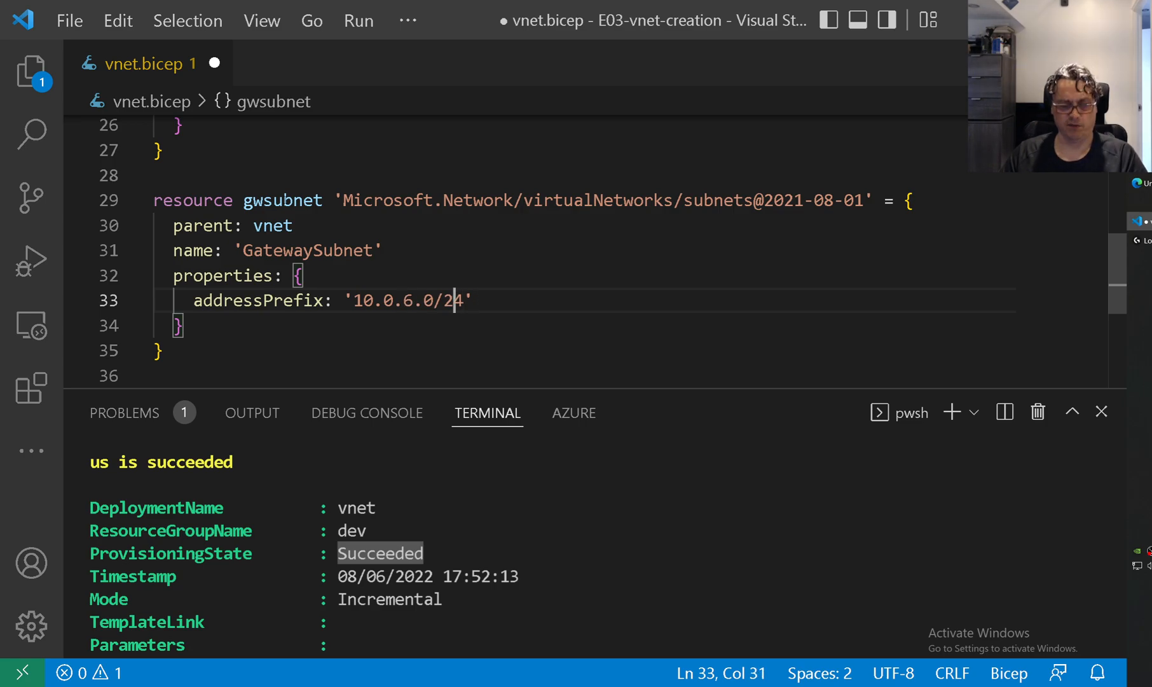
pyautogui.write('6')
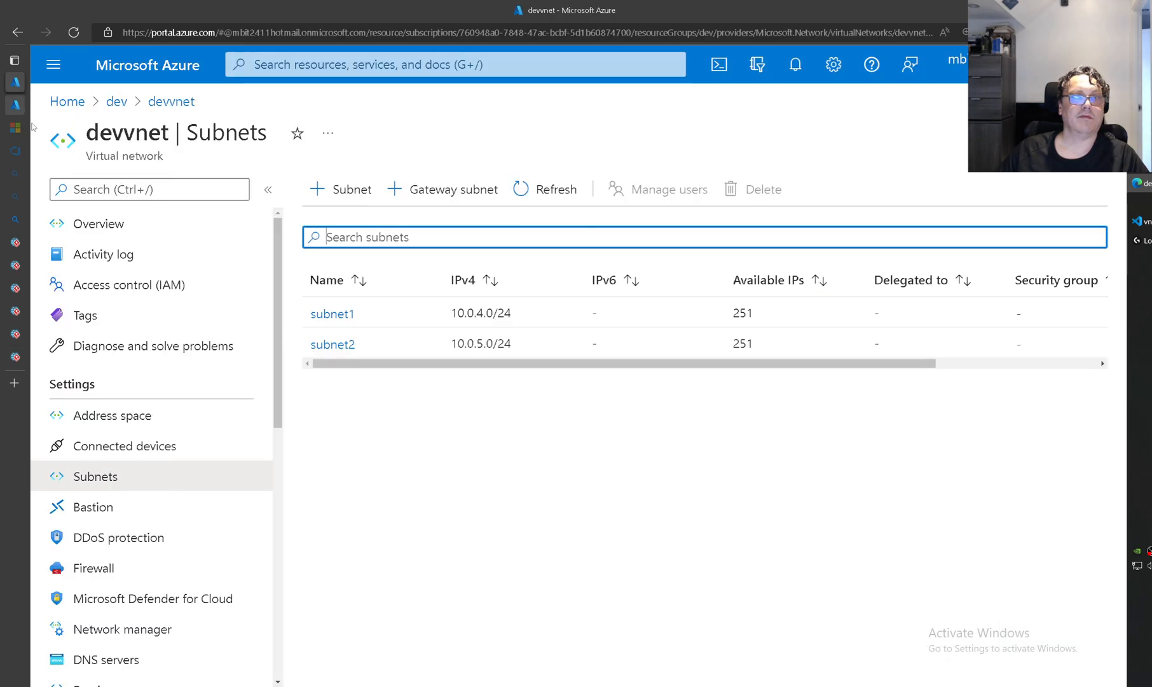
# Step: Refresh devvnet's subnet list to reveal GatewaySubnet at 10.0.6.0/26
pyautogui.click(555, 189)
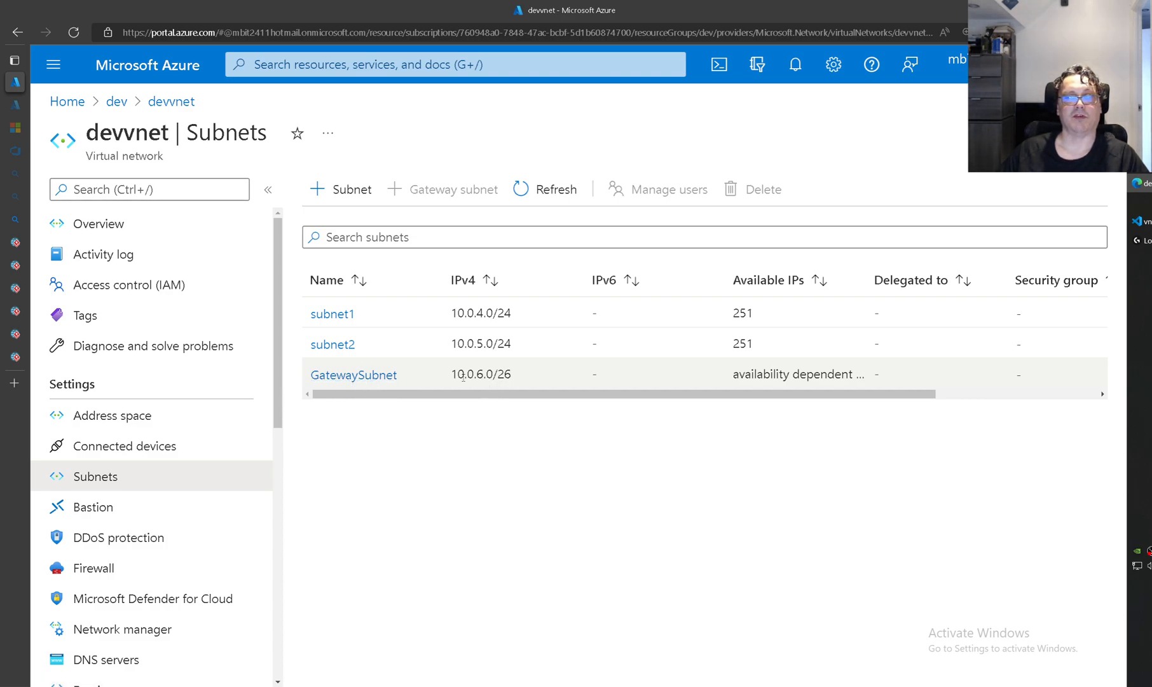
pyautogui.moveTo(799, 374)
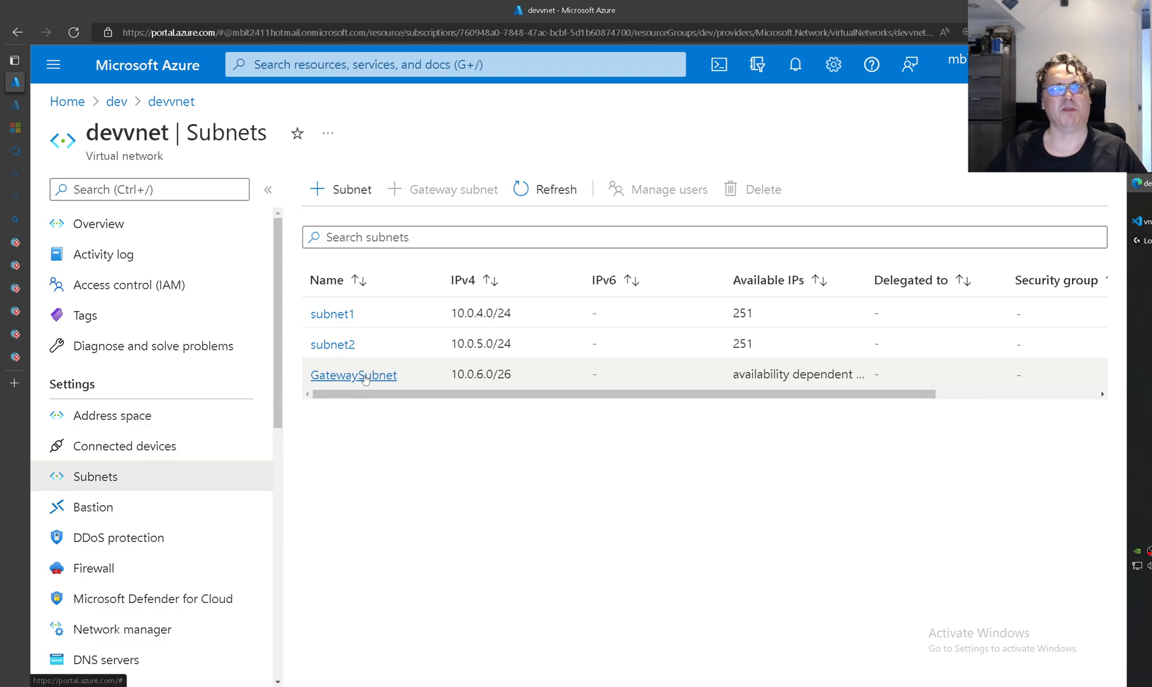
pyautogui.moveTo(403, 397)
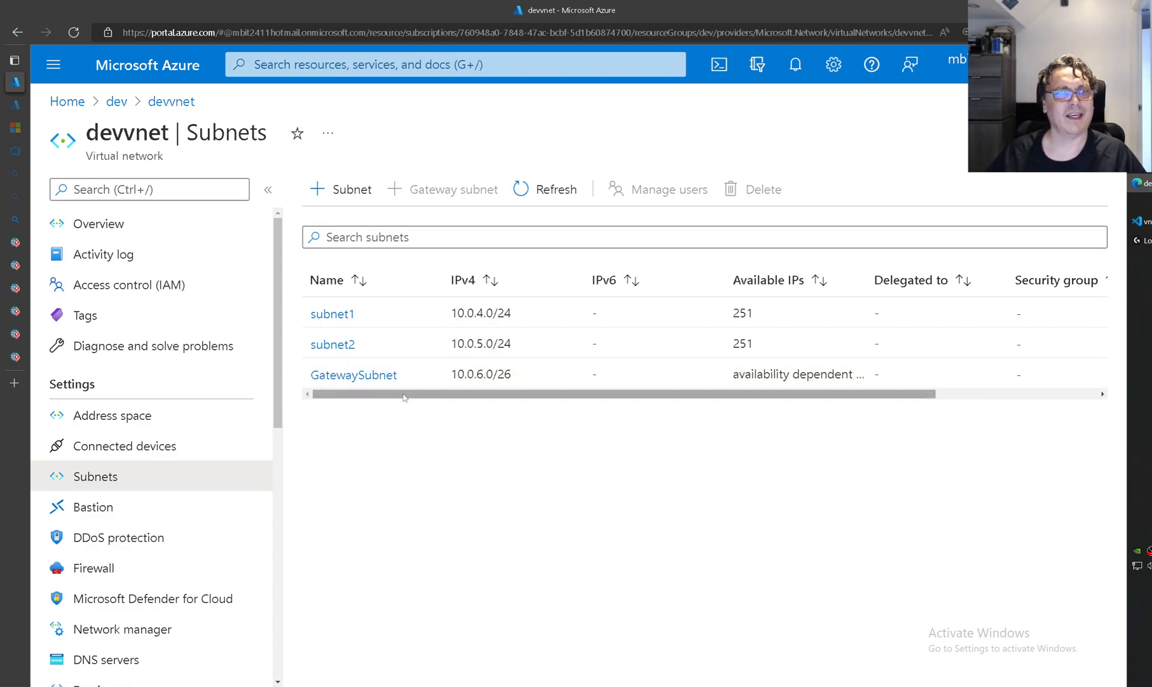
pyautogui.click(77, 356)
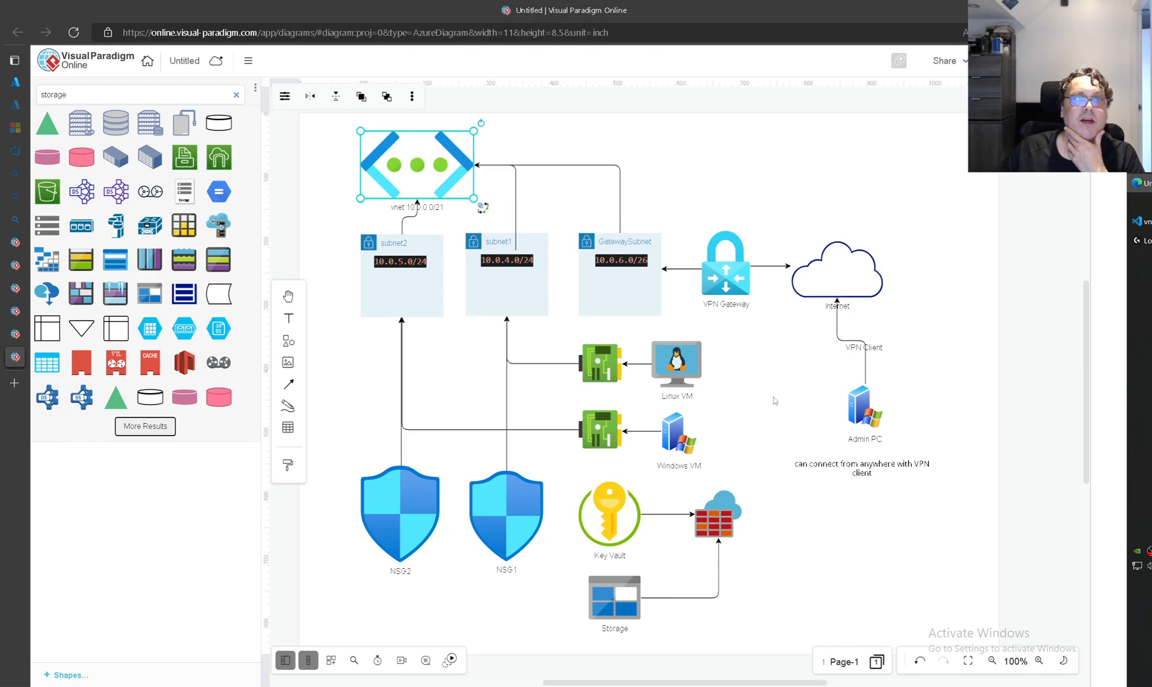
pyautogui.click(506, 275)
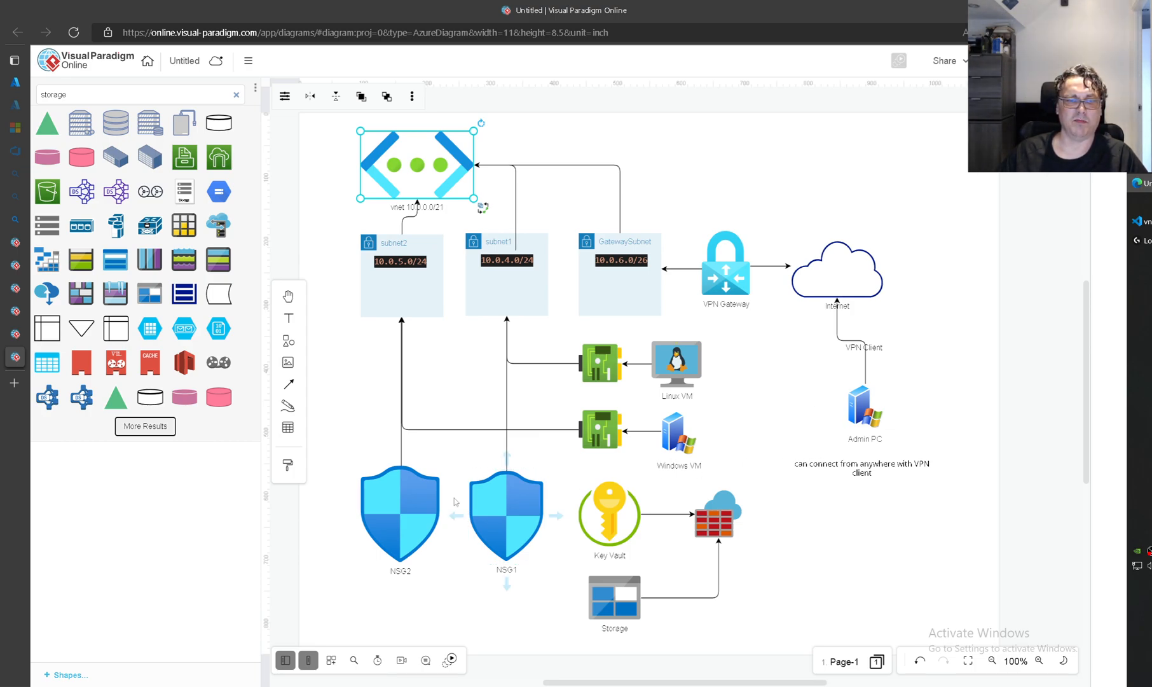
pyautogui.click(401, 515)
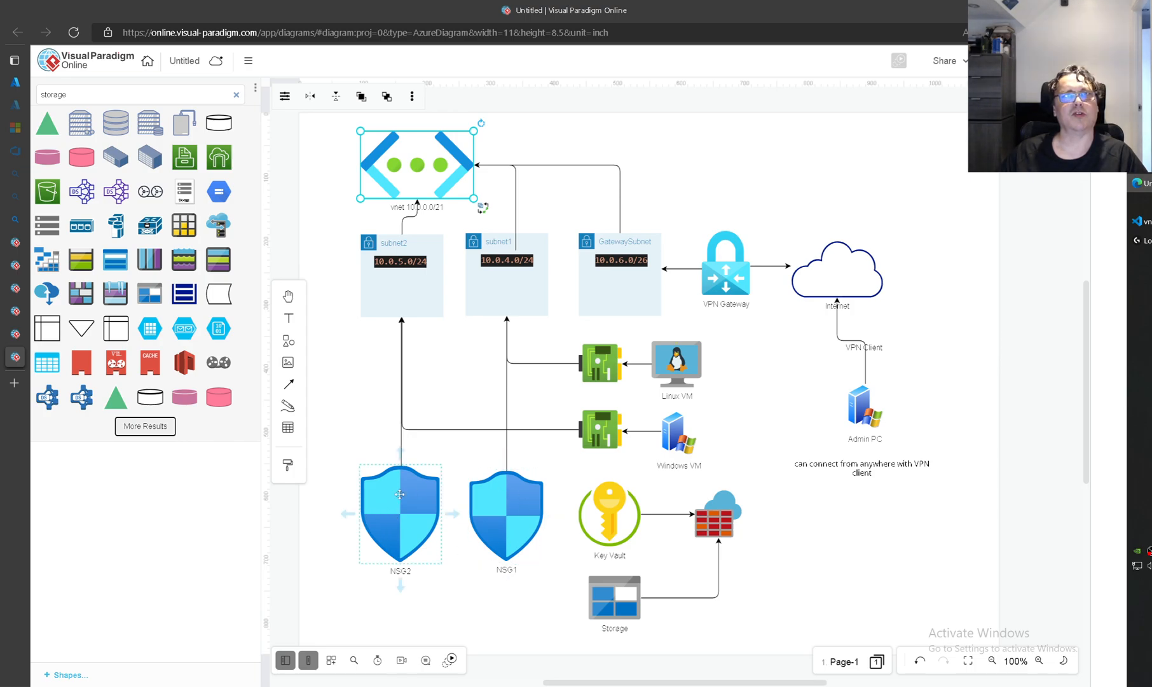
pyautogui.click(506, 514)
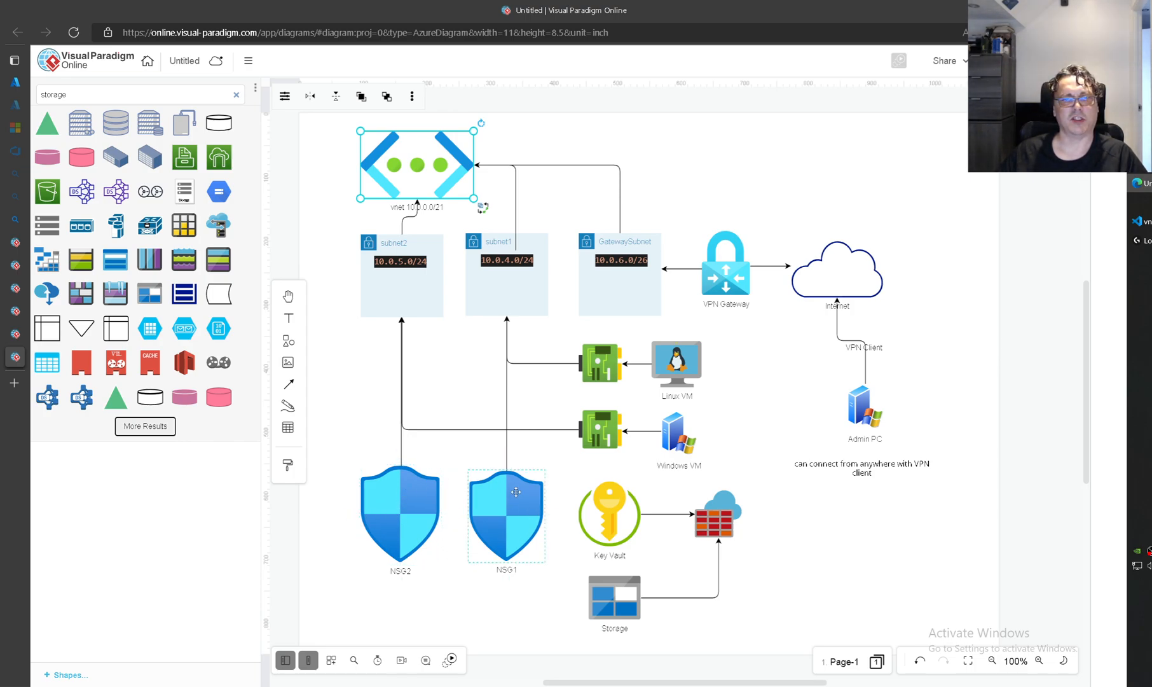